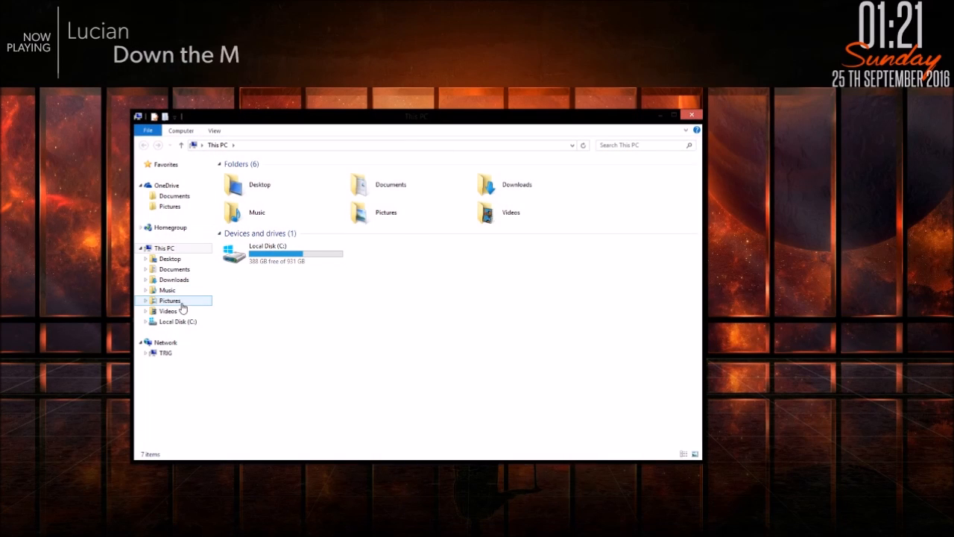
- Browse into the SpaceMan Layer 1 skin folder and preview SpaceManPNG.png in the photo viewer
{"action": "left_click", "coordinate": [173, 268]}
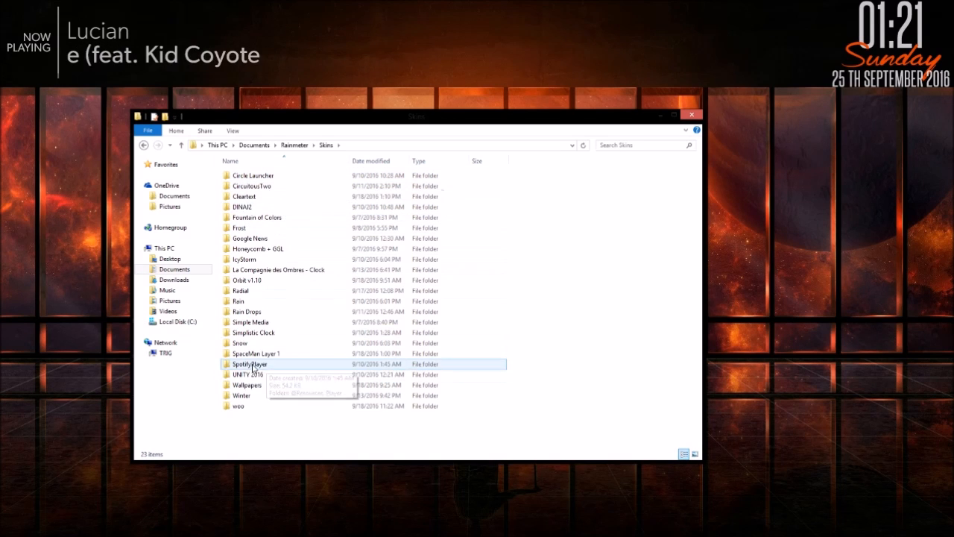
{"action": "double_click", "coordinate": [256, 354]}
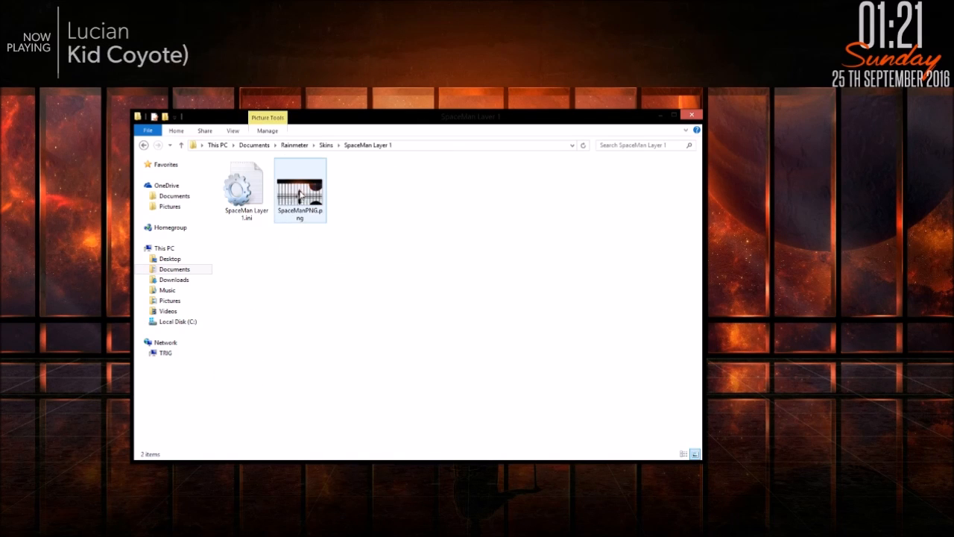
{"action": "left_click", "coordinate": [300, 187]}
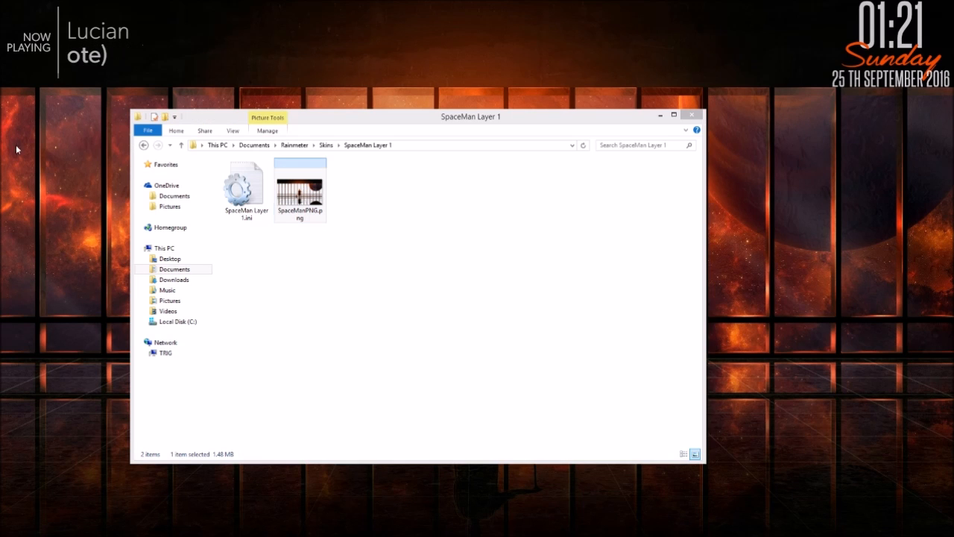
{"action": "double_click", "coordinate": [299, 186]}
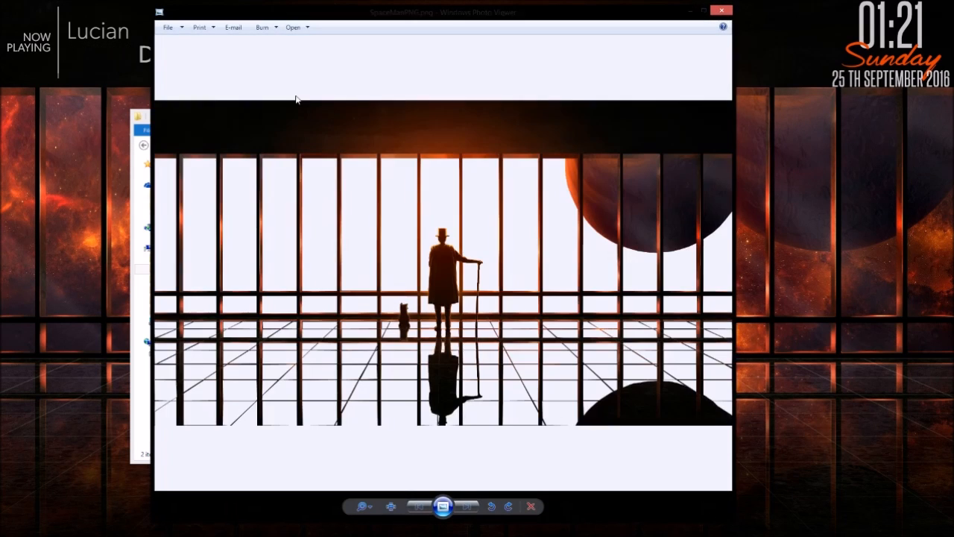
{"action": "mouse_move", "coordinate": [814, 241]}
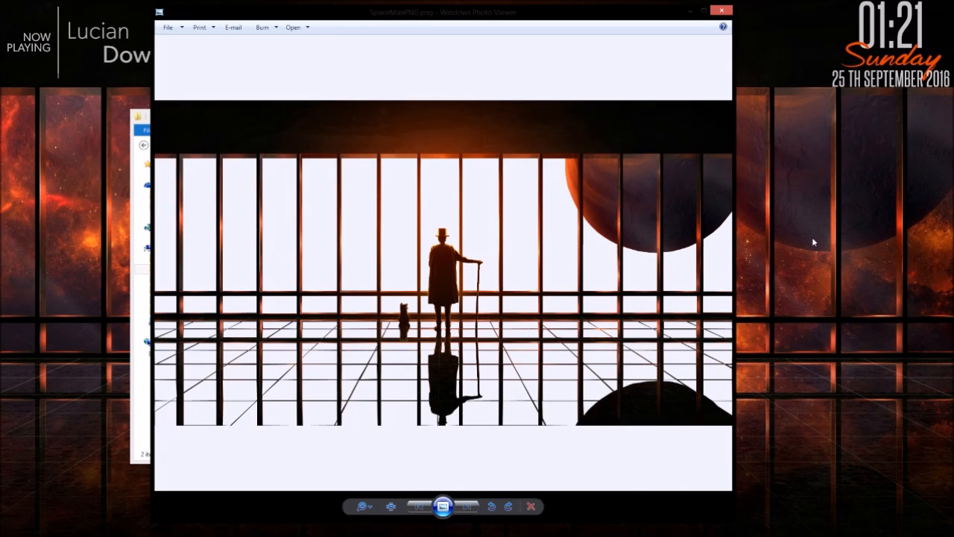
{"action": "mouse_move", "coordinate": [811, 358]}
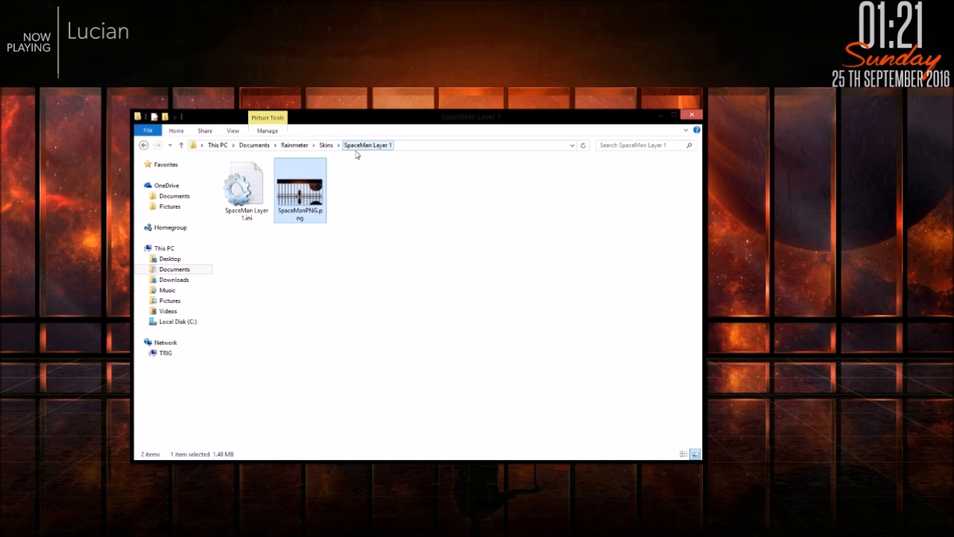
{"action": "left_click", "coordinate": [246, 186]}
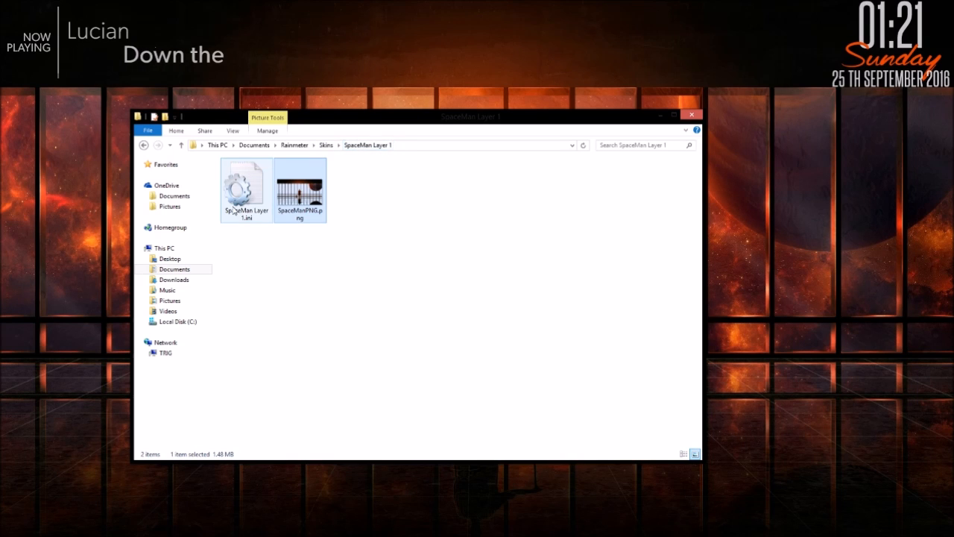
{"action": "left_click", "coordinate": [246, 186]}
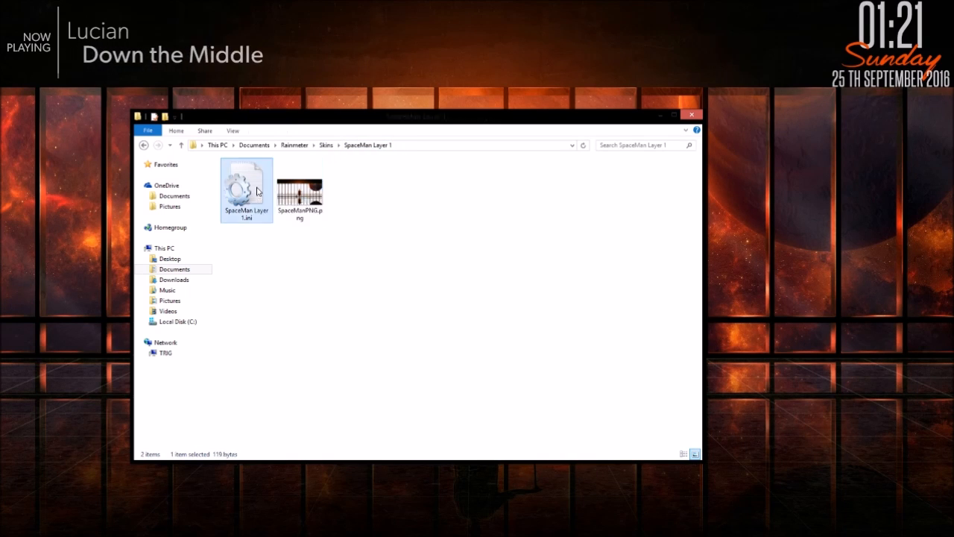
{"action": "double_click", "coordinate": [246, 187]}
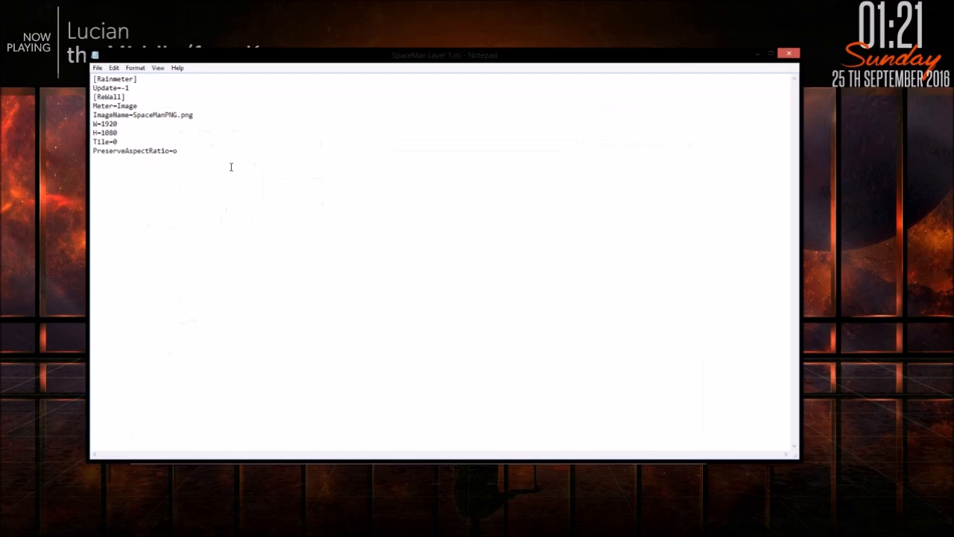
{"action": "key", "text": "ctrl+a"}
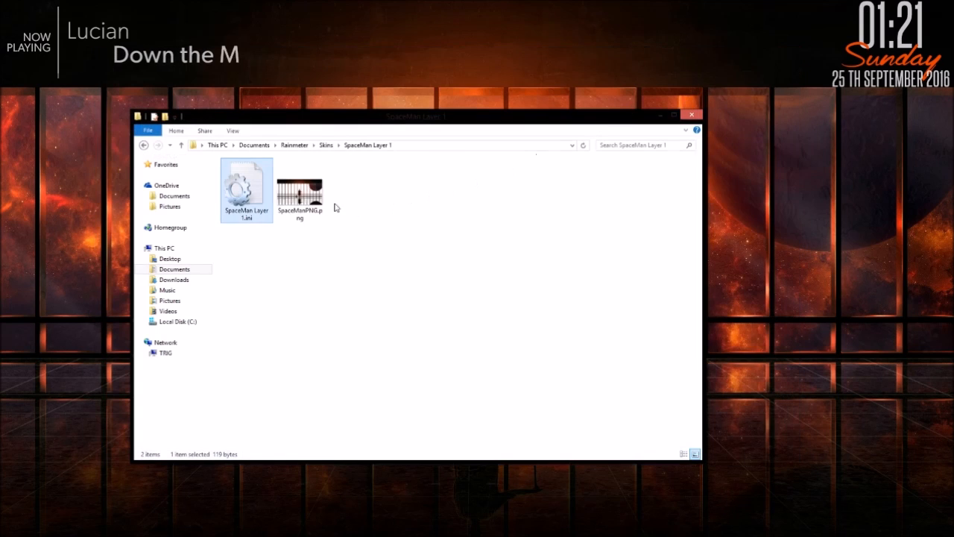
{"action": "left_click", "coordinate": [300, 191]}
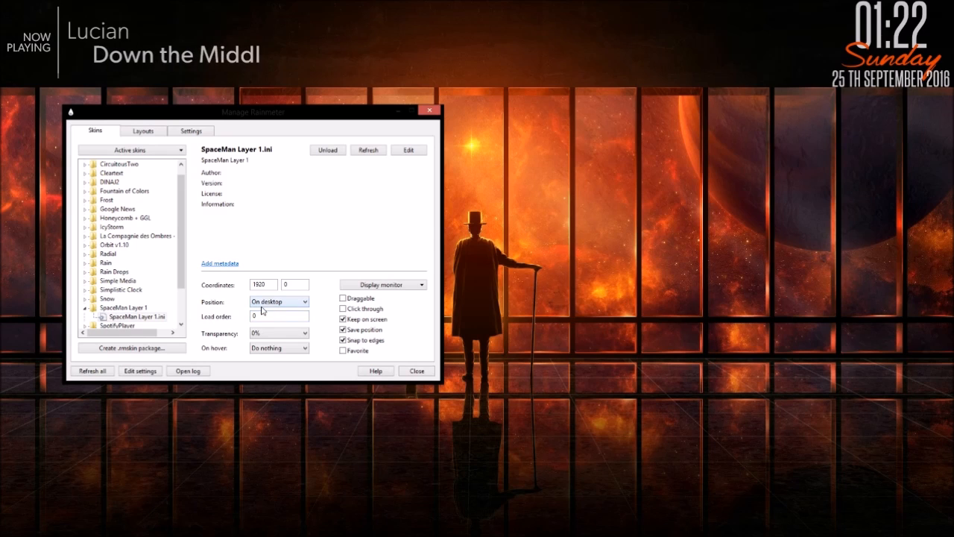
- Set the spaceman overlay's stacking position, then manage the Rocket League launcher's Style 3.ini skin
{"action": "left_click", "coordinate": [304, 301]}
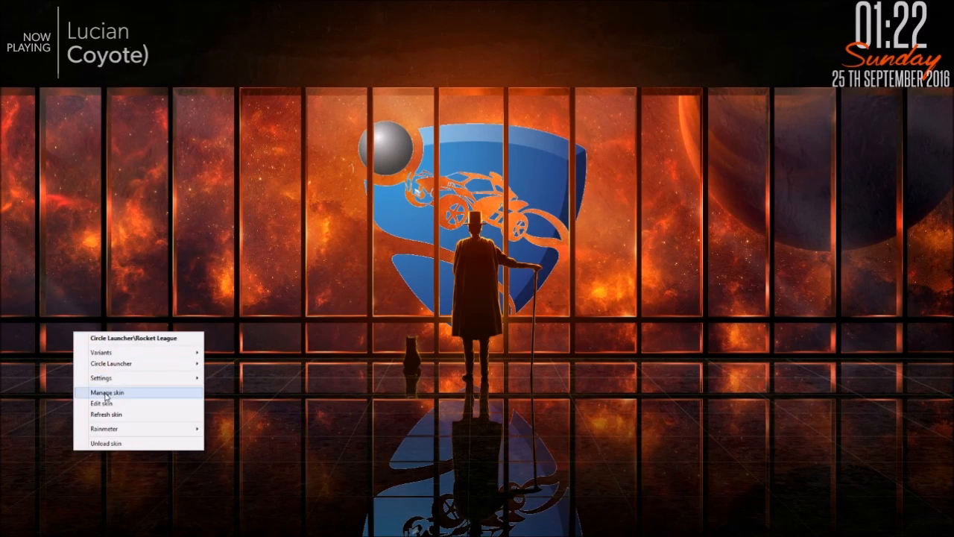
{"action": "left_click", "coordinate": [107, 392]}
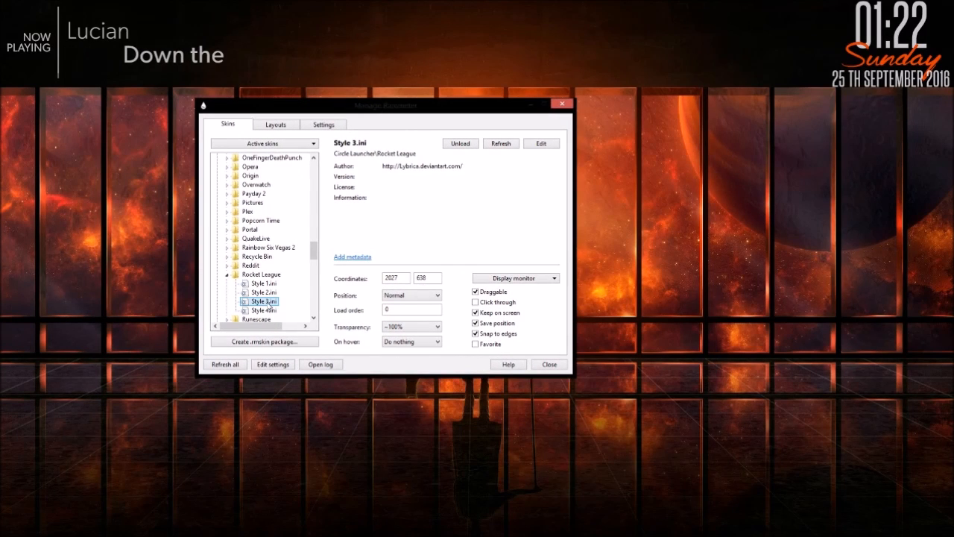
{"action": "left_click", "coordinate": [441, 327]}
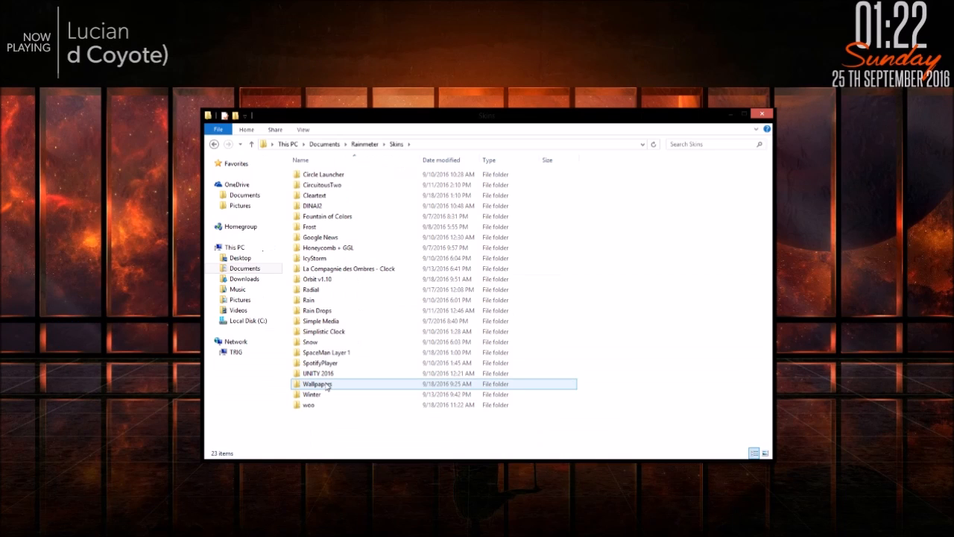
{"action": "mouse_move", "coordinate": [316, 384]}
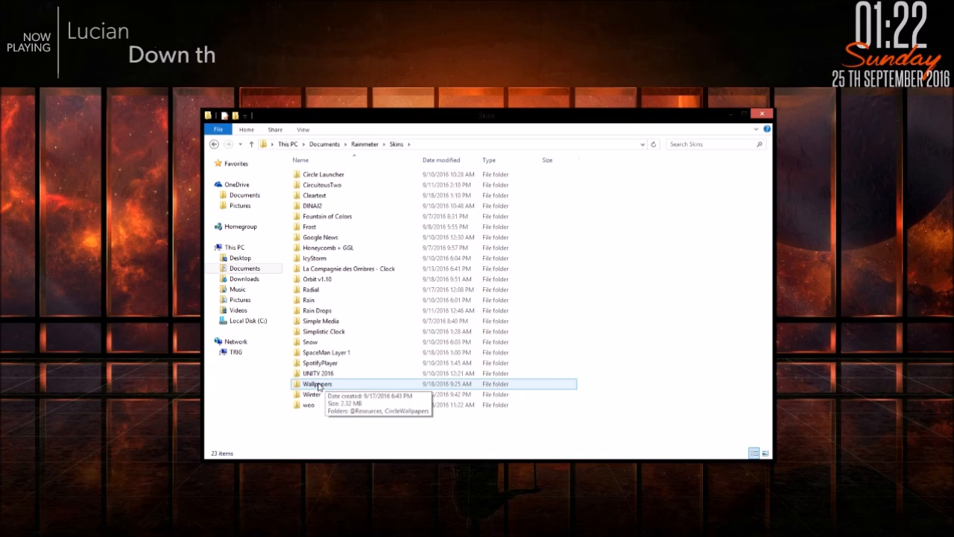
{"action": "double_click", "coordinate": [316, 383]}
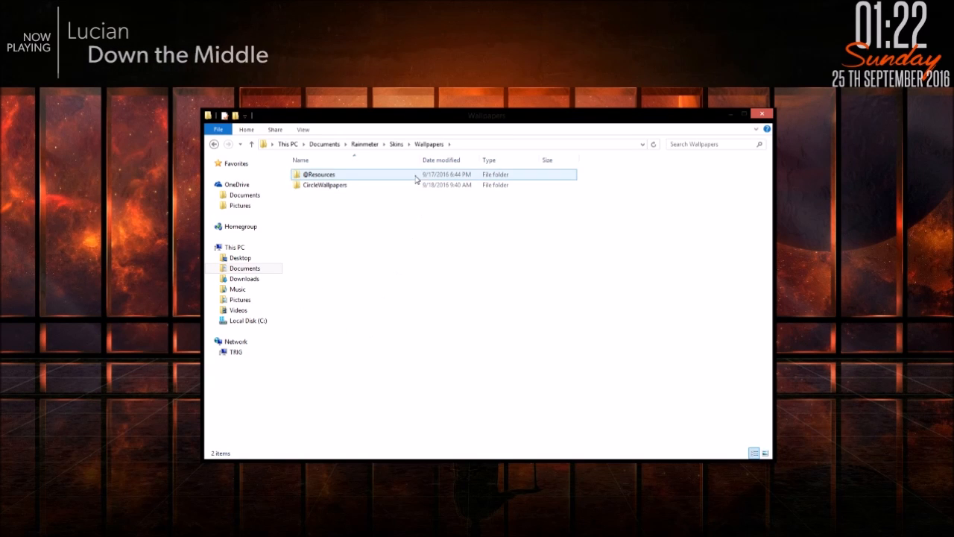
{"action": "left_click", "coordinate": [321, 173]}
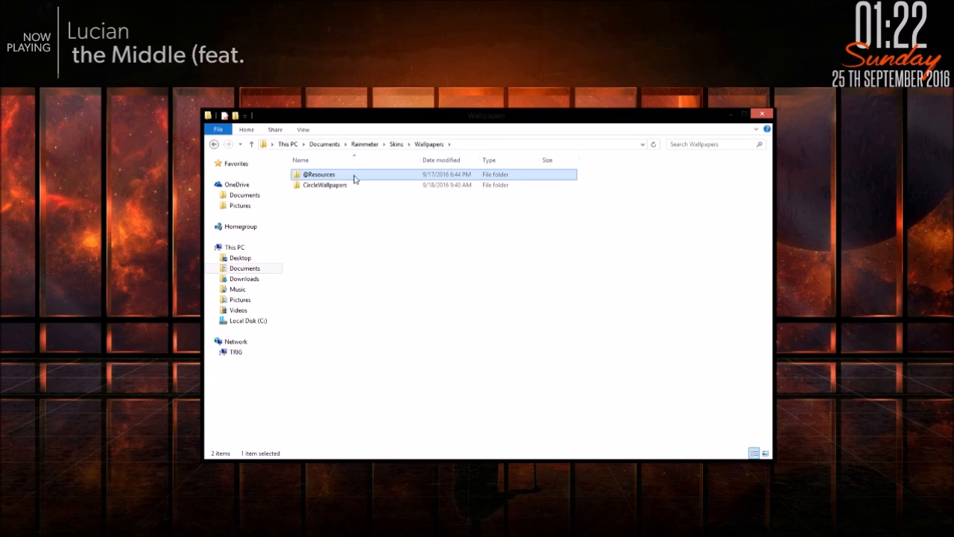
{"action": "double_click", "coordinate": [321, 173]}
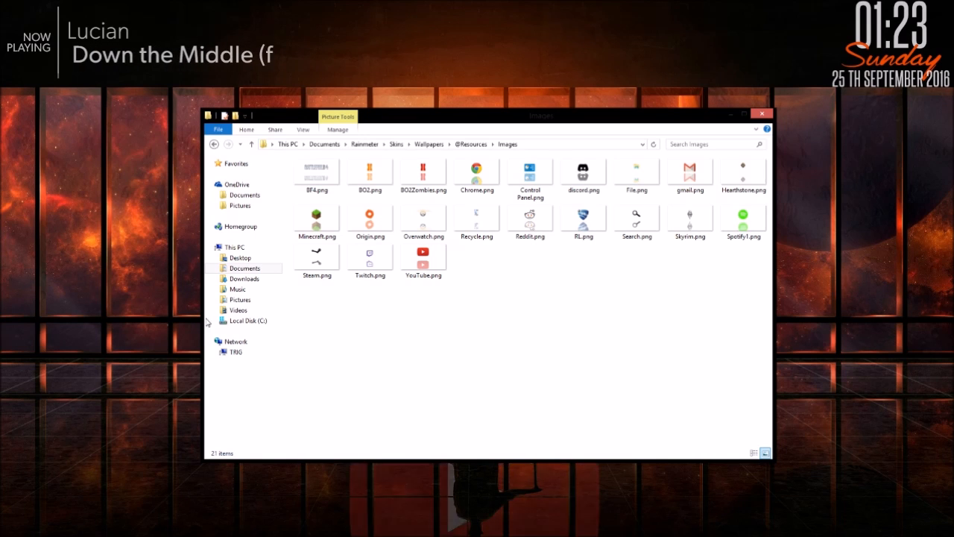
{"action": "mouse_move", "coordinate": [237, 152]}
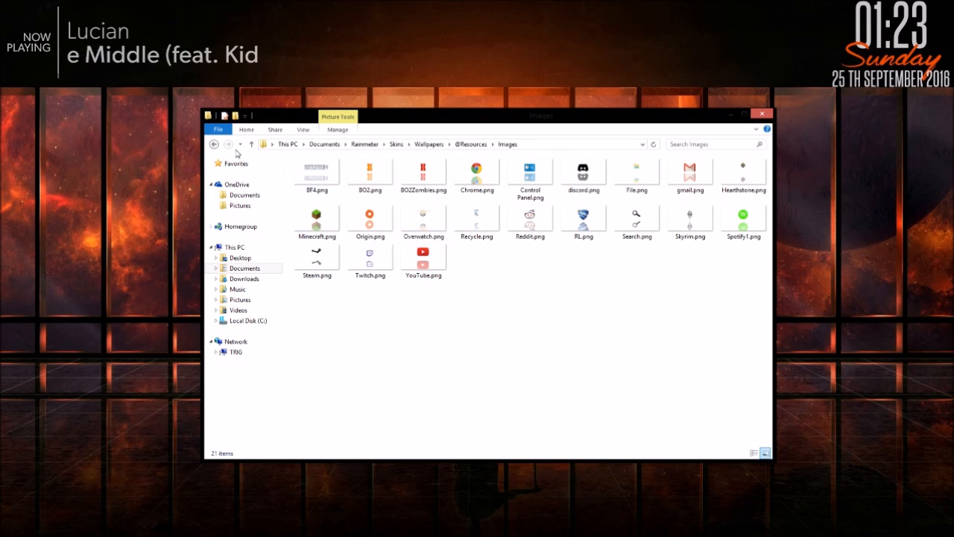
{"action": "left_click", "coordinate": [423, 171]}
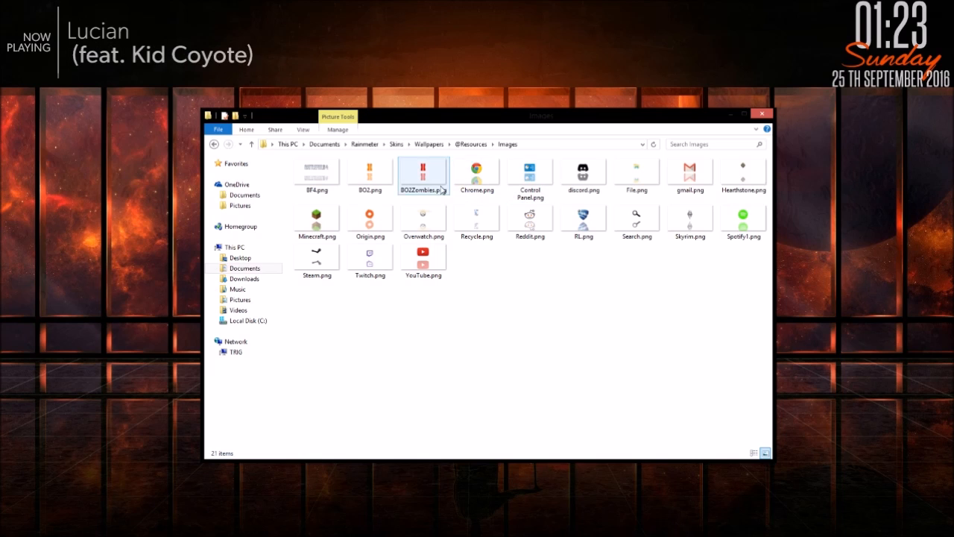
{"action": "left_click", "coordinate": [214, 143]}
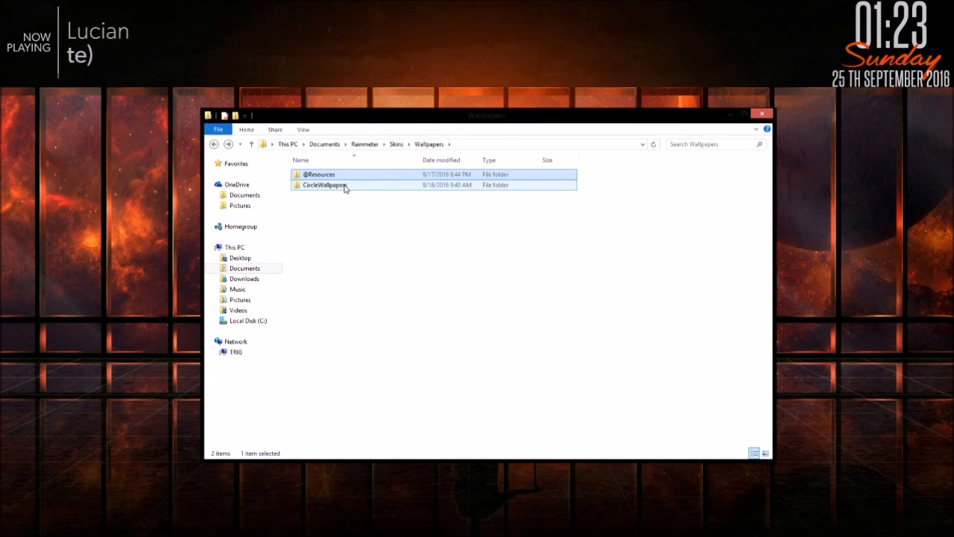
{"action": "mouse_move", "coordinate": [324, 185]}
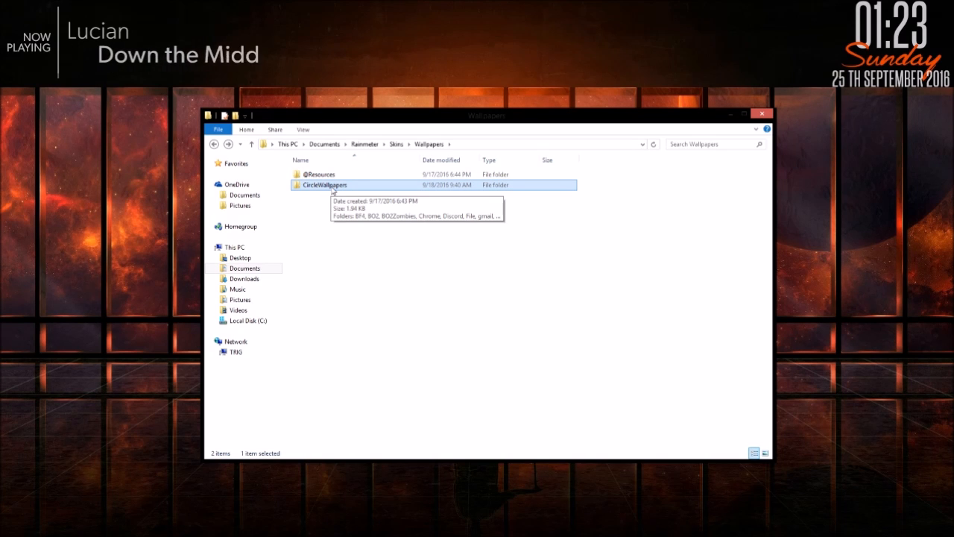
- Open CircleWallpapers\BF4\BF4.ini in Notepad with ImageName=#@#Images\BF4.png
{"action": "double_click", "coordinate": [324, 185]}
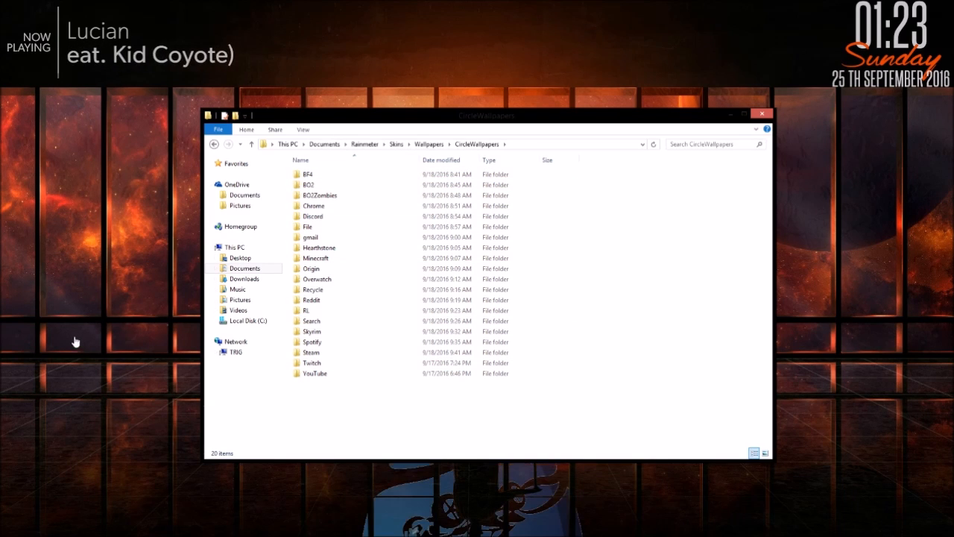
{"action": "mouse_move", "coordinate": [352, 173]}
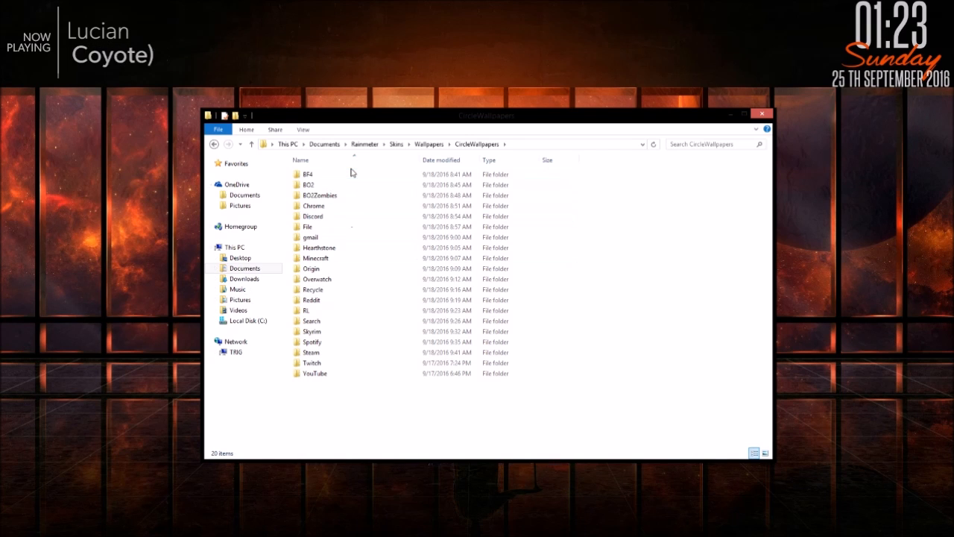
{"action": "double_click", "coordinate": [307, 173]}
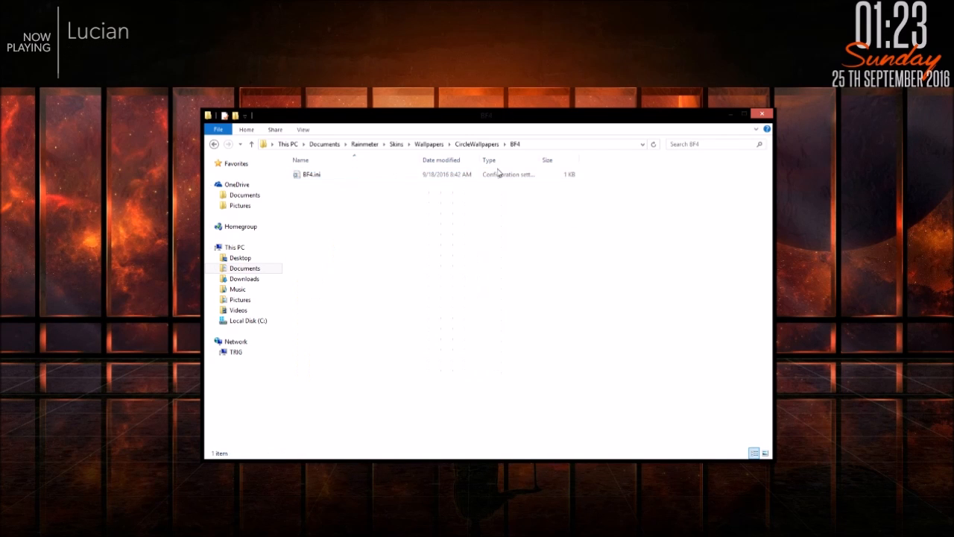
{"action": "left_click", "coordinate": [335, 172]}
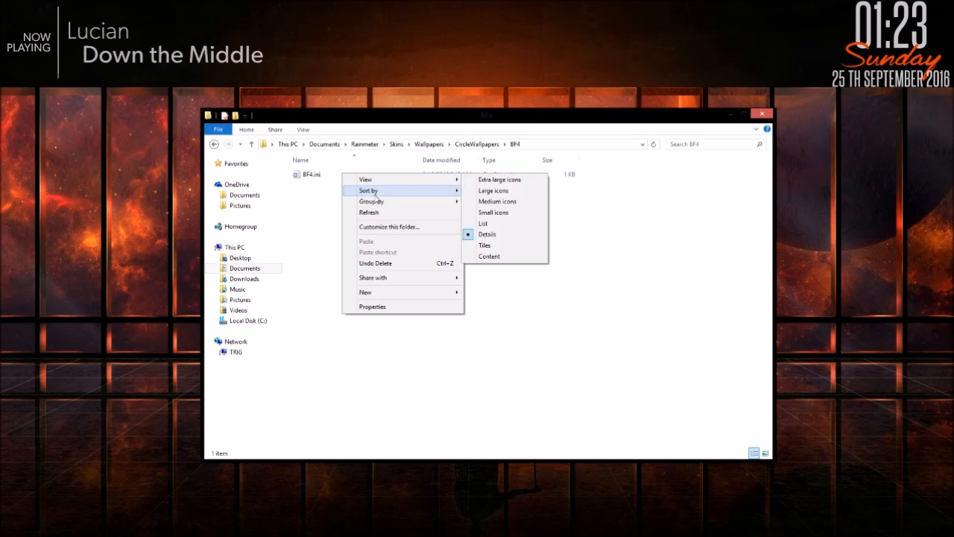
{"action": "double_click", "coordinate": [307, 172]}
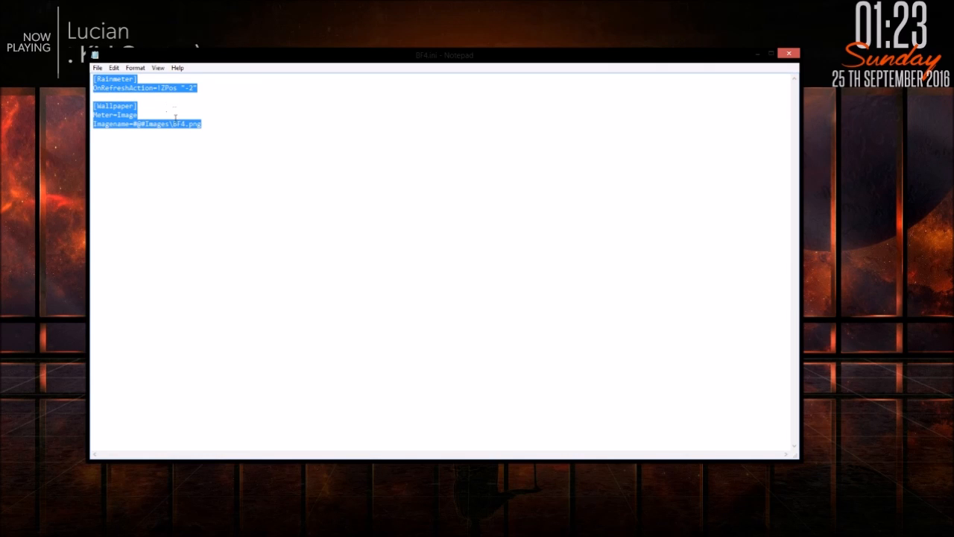
{"action": "double_click", "coordinate": [185, 124]}
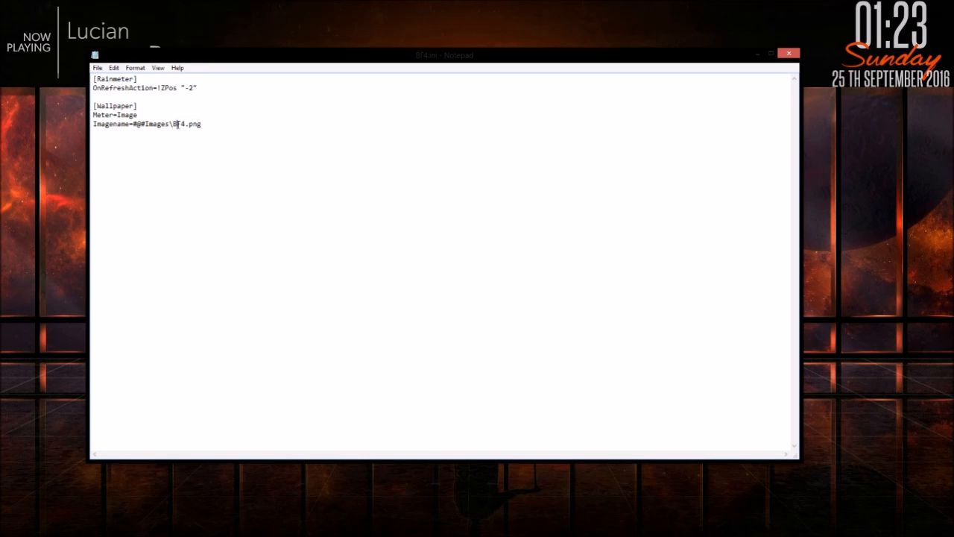
{"action": "double_click", "coordinate": [184, 124]}
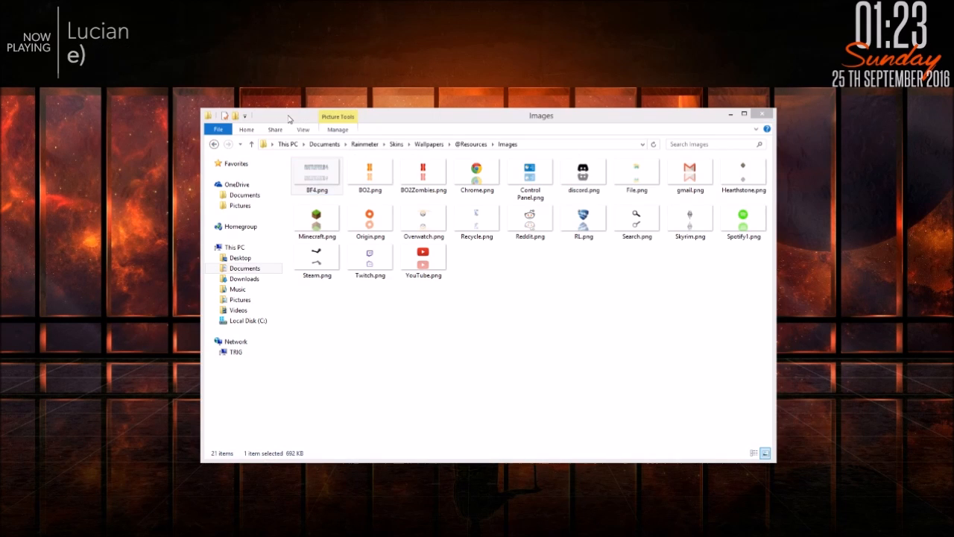
- Preview BF4.png, then browse Skins > Circle Launcher > Battlefield 4
{"action": "double_click", "coordinate": [316, 171]}
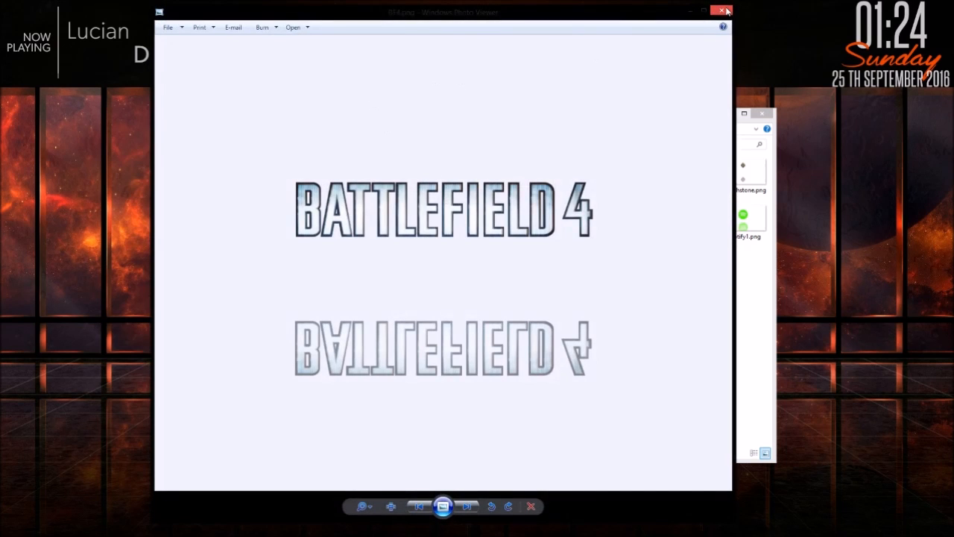
{"action": "left_click", "coordinate": [721, 12]}
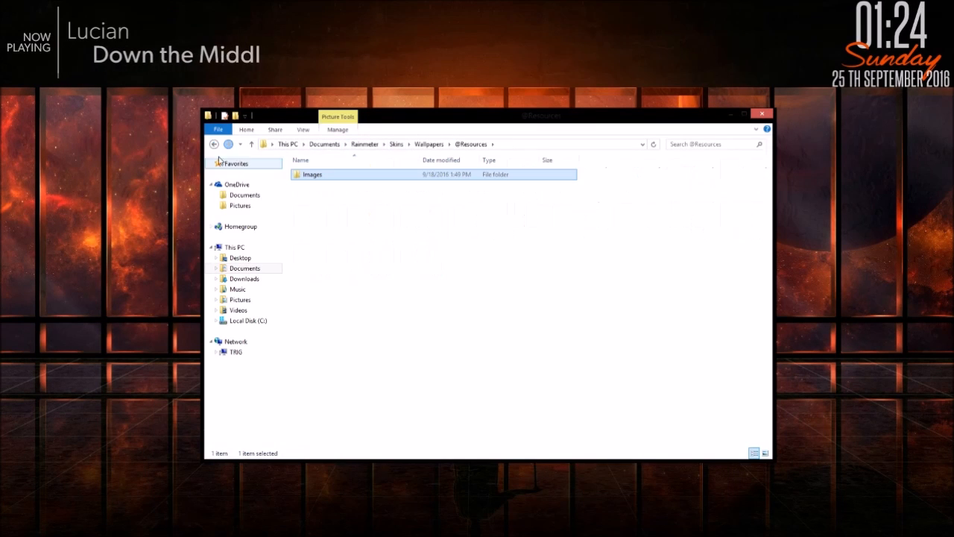
{"action": "left_click", "coordinate": [227, 143]}
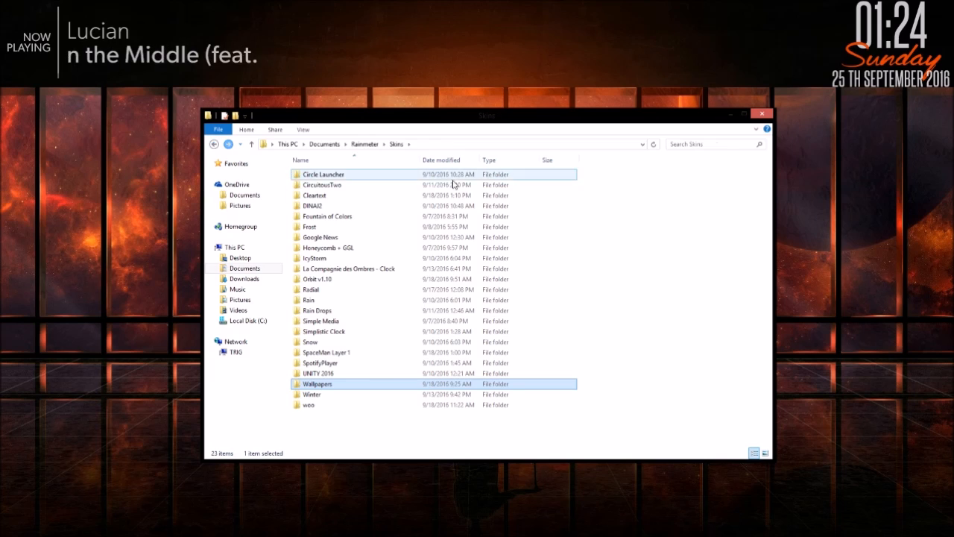
{"action": "left_click", "coordinate": [322, 173]}
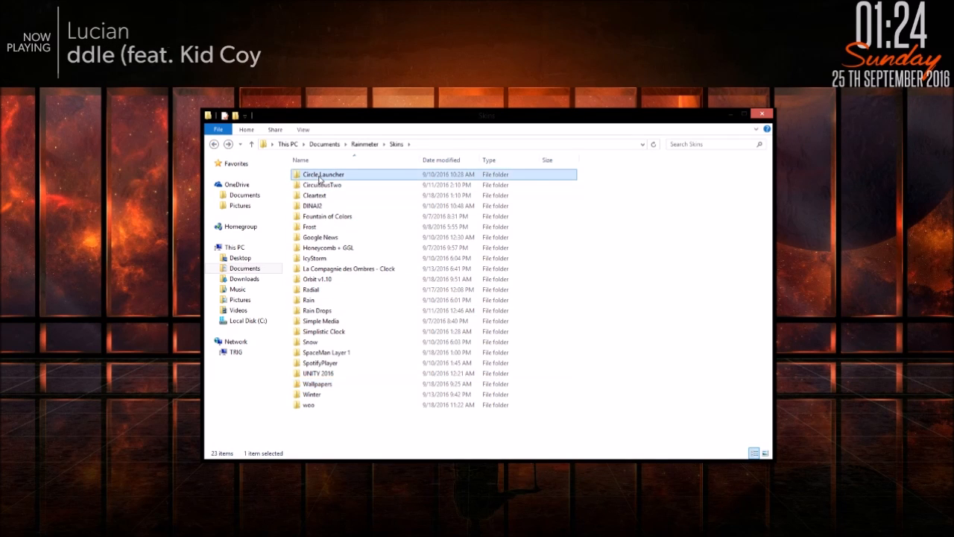
{"action": "double_click", "coordinate": [322, 173]}
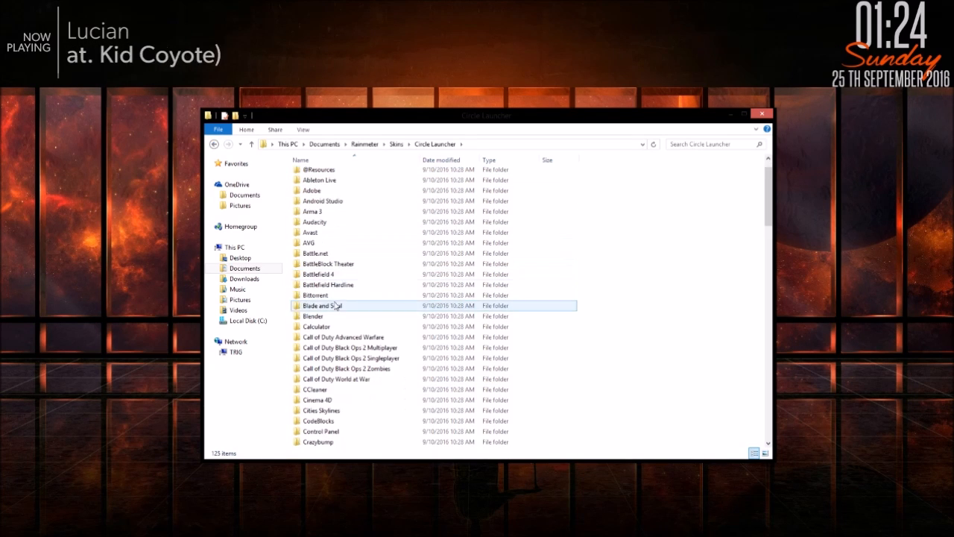
{"action": "double_click", "coordinate": [321, 274]}
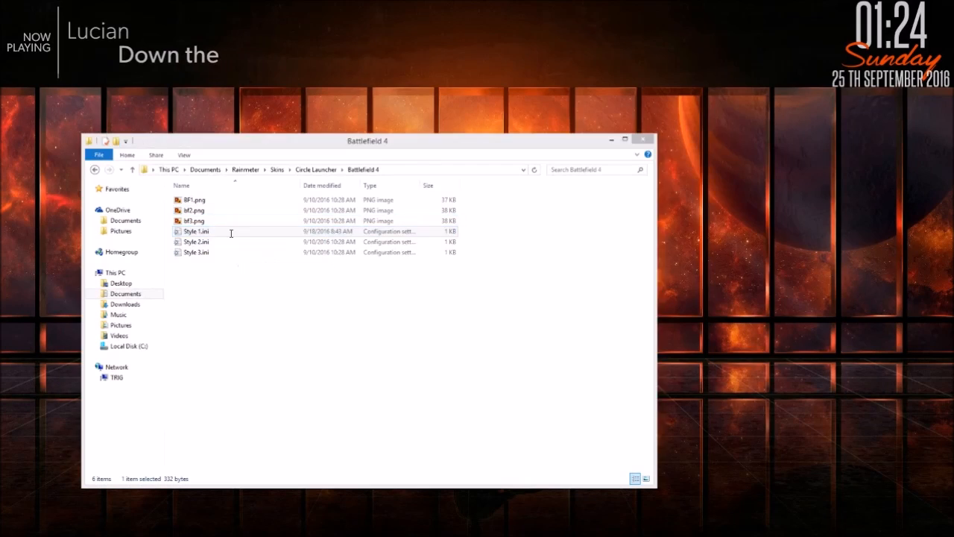
- Open Style 1.ini with hover/leave actions toggling Wallpapers\CircleWallpapers\BF4, then show Local Disk (C:)
{"action": "double_click", "coordinate": [195, 231]}
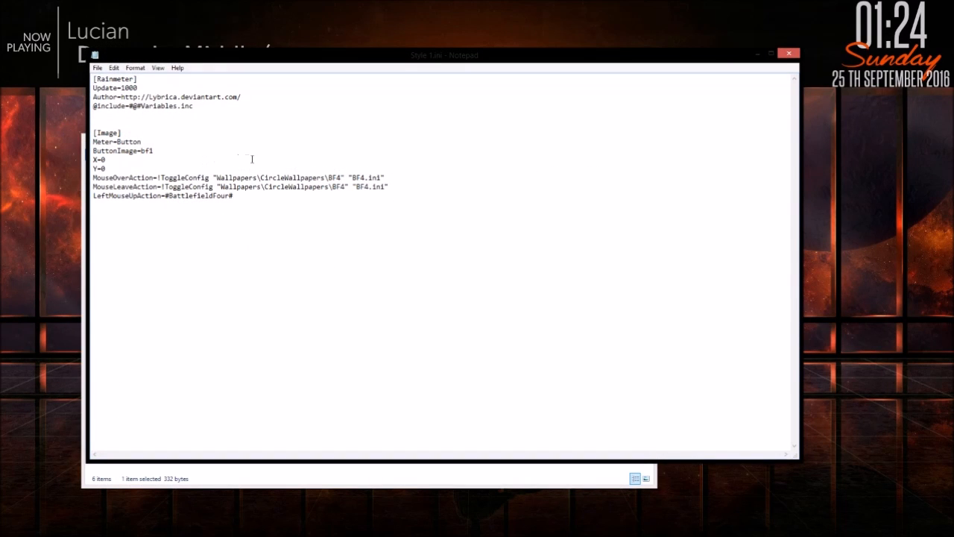
{"action": "left_click_drag", "start_coordinate": [92, 176], "coordinate": [387, 187]}
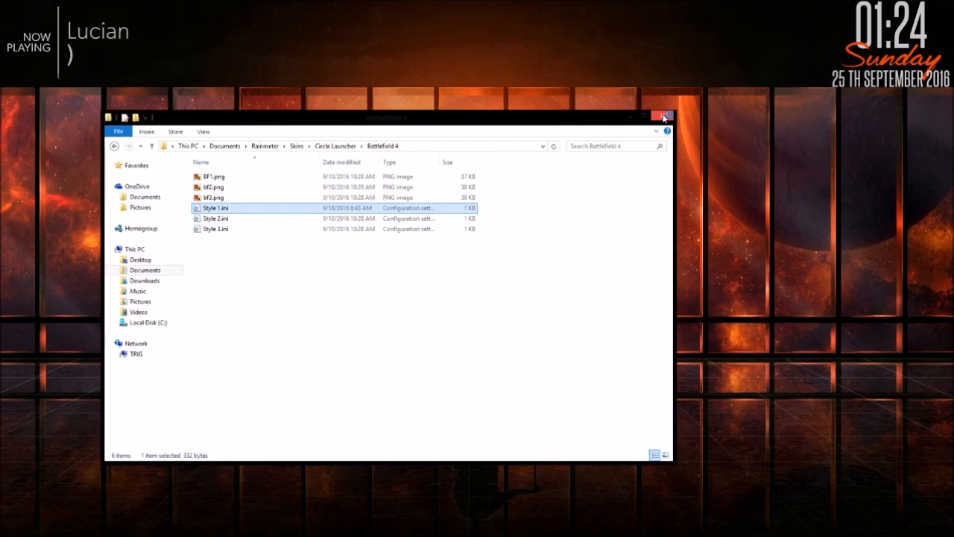
{"action": "left_click", "coordinate": [662, 116]}
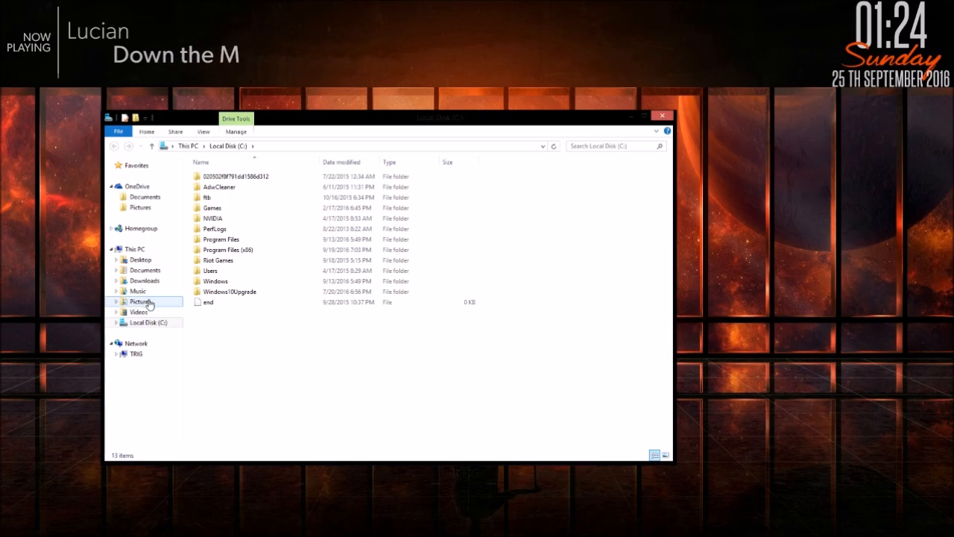
{"action": "mouse_move", "coordinate": [146, 270]}
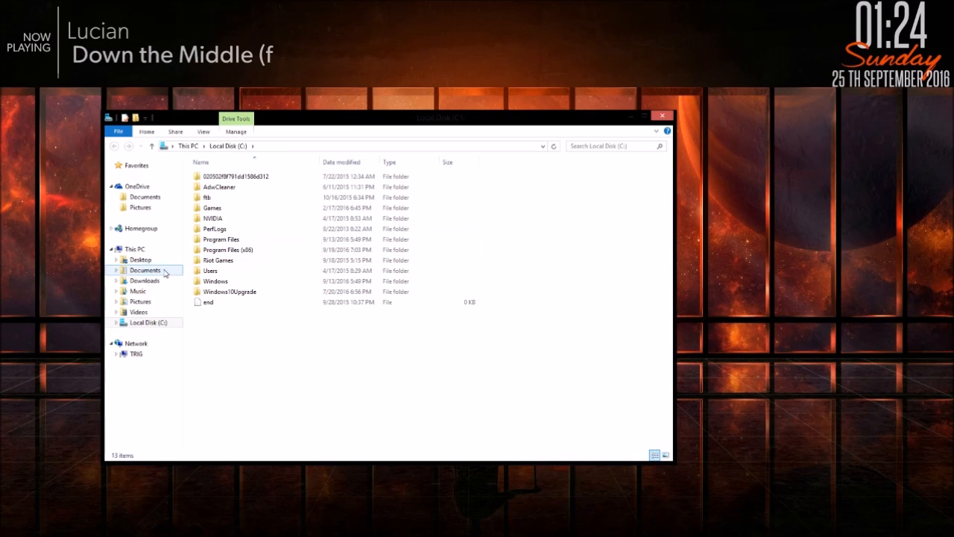
{"action": "double_click", "coordinate": [144, 270]}
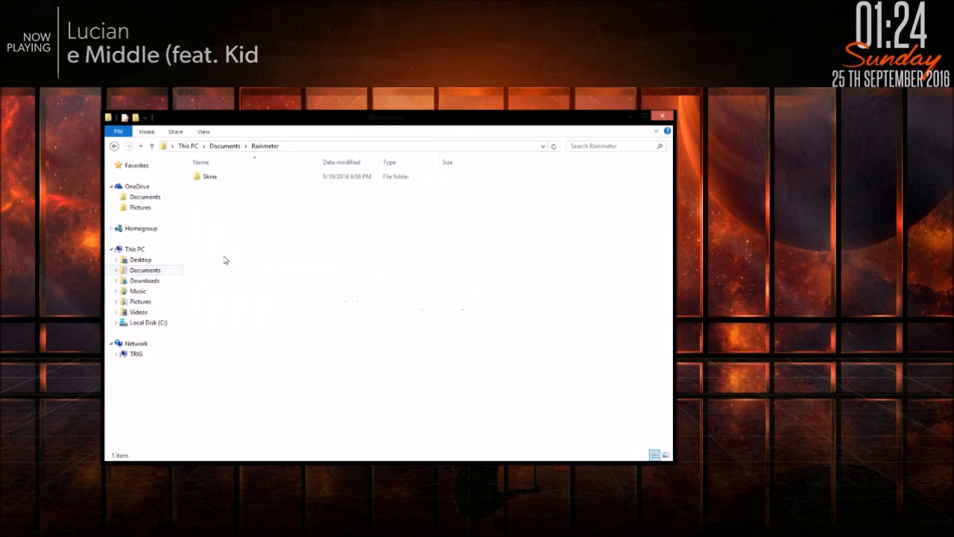
{"action": "double_click", "coordinate": [209, 176]}
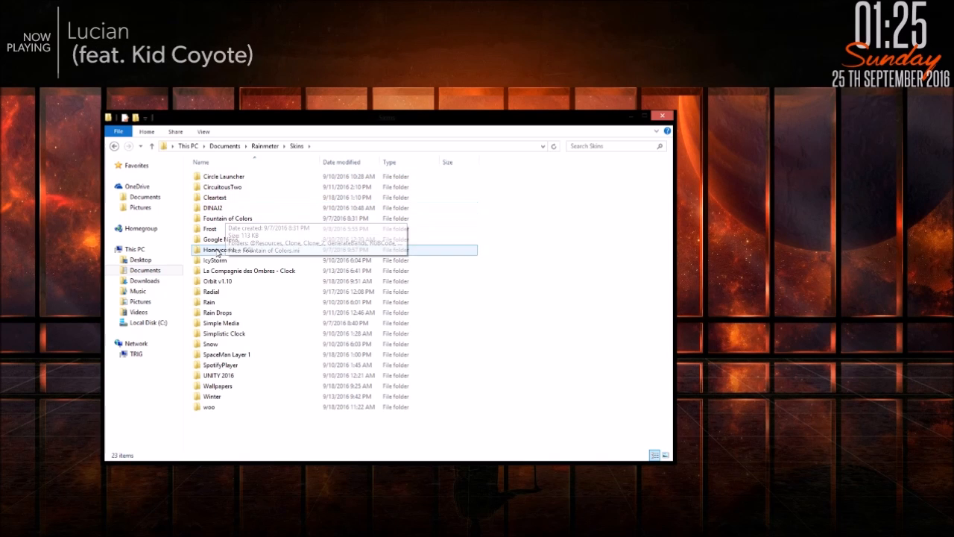
{"action": "double_click", "coordinate": [218, 384]}
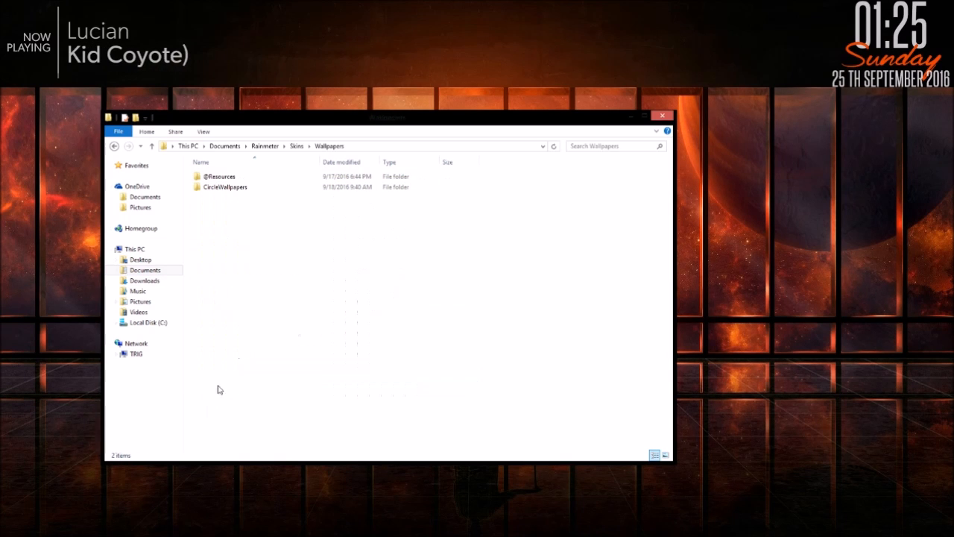
{"action": "double_click", "coordinate": [221, 176]}
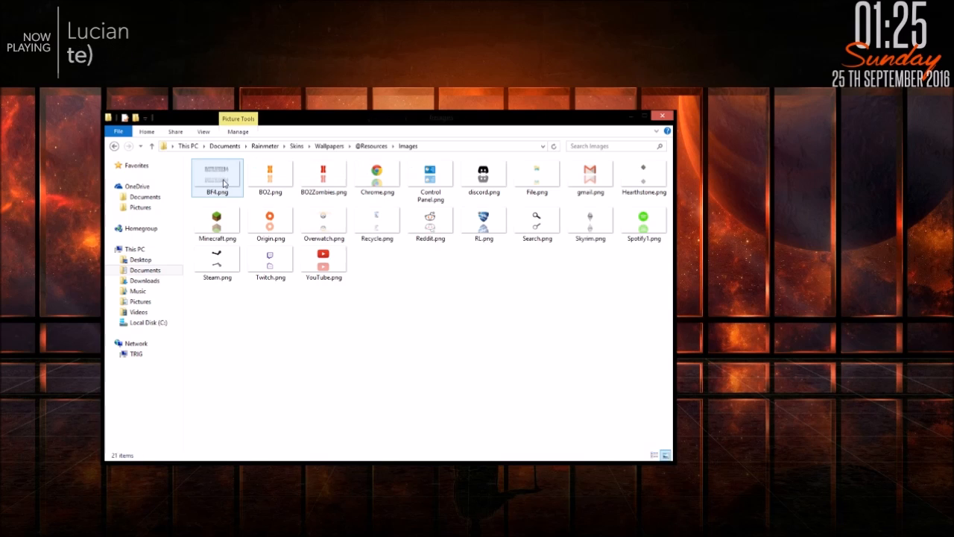
{"action": "left_click", "coordinate": [218, 173]}
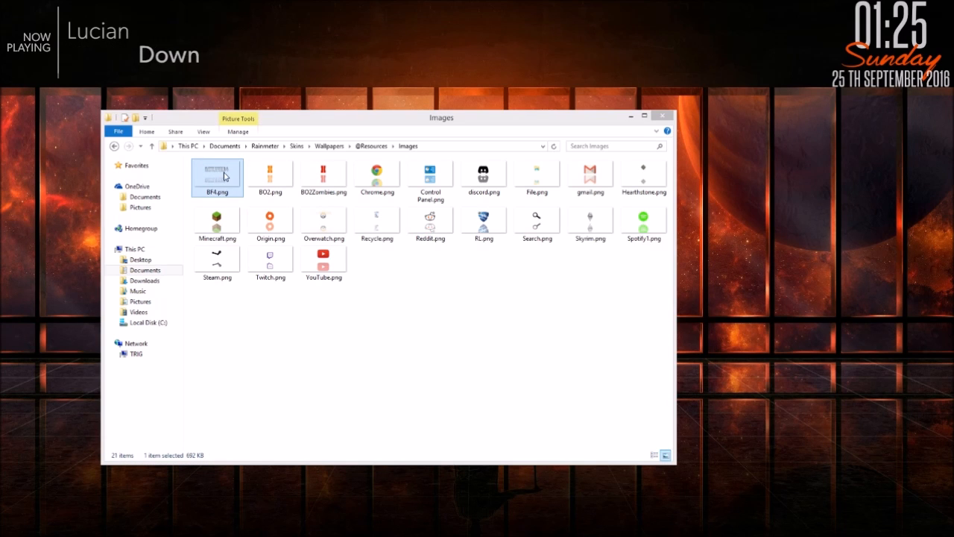
{"action": "double_click", "coordinate": [218, 173]}
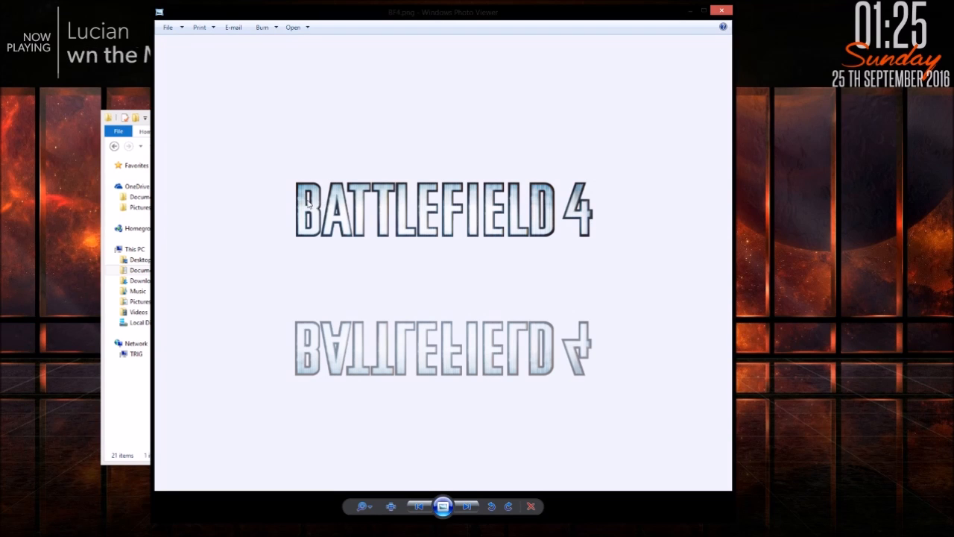
{"action": "mouse_move", "coordinate": [405, 352]}
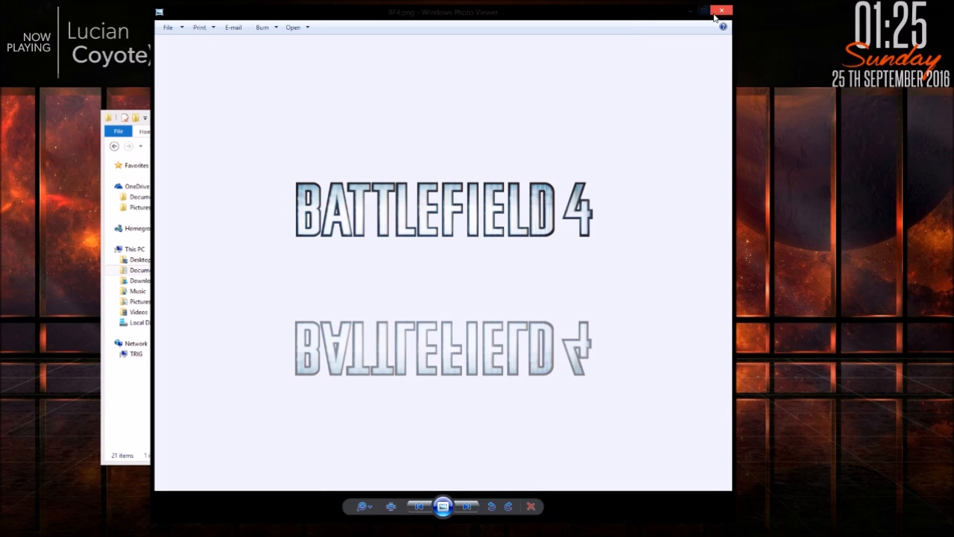
{"action": "left_click", "coordinate": [721, 10]}
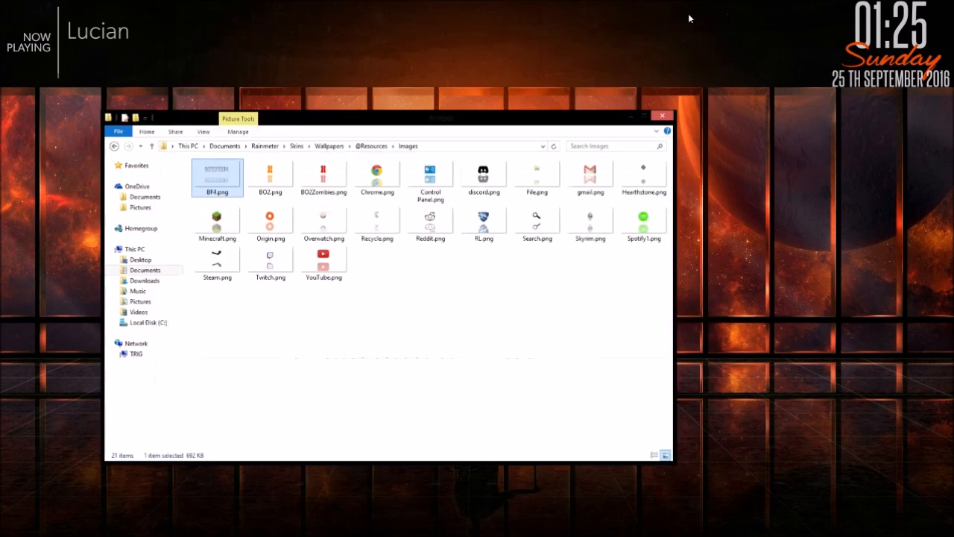
- In Manage Rainmeter, expand Wallpapers > CircleWallpapers > BF4 and load BF4.ini onto the desktop
{"action": "left_click", "coordinate": [661, 115]}
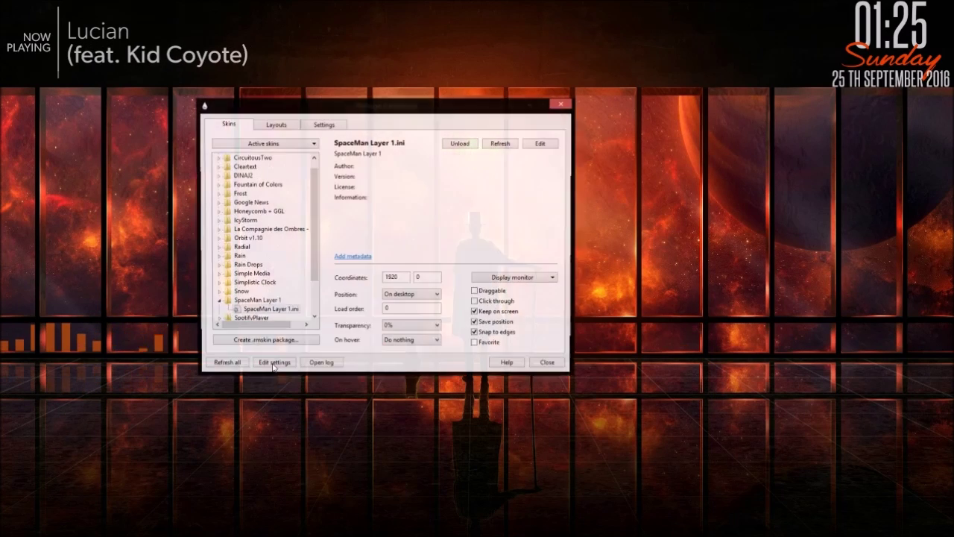
{"action": "left_click", "coordinate": [256, 193]}
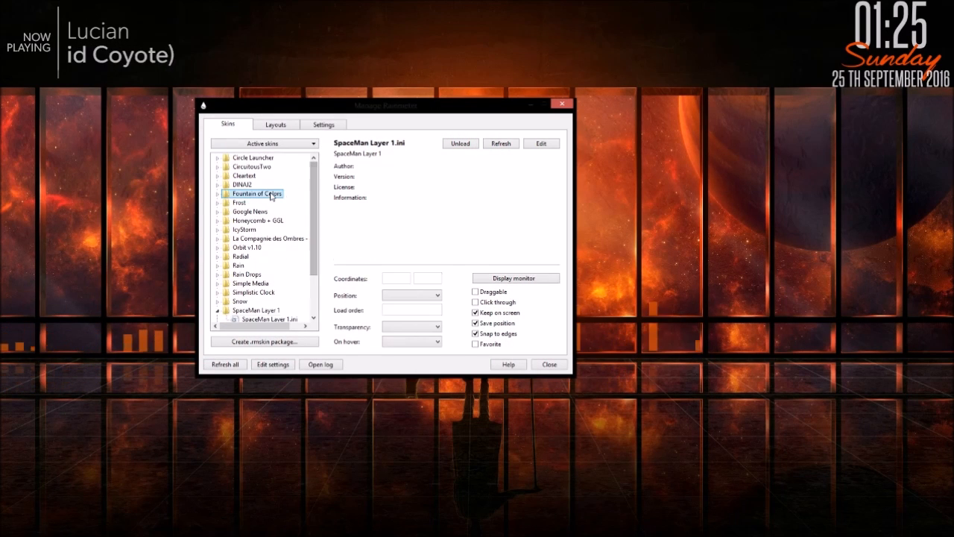
{"action": "left_click", "coordinate": [257, 194]}
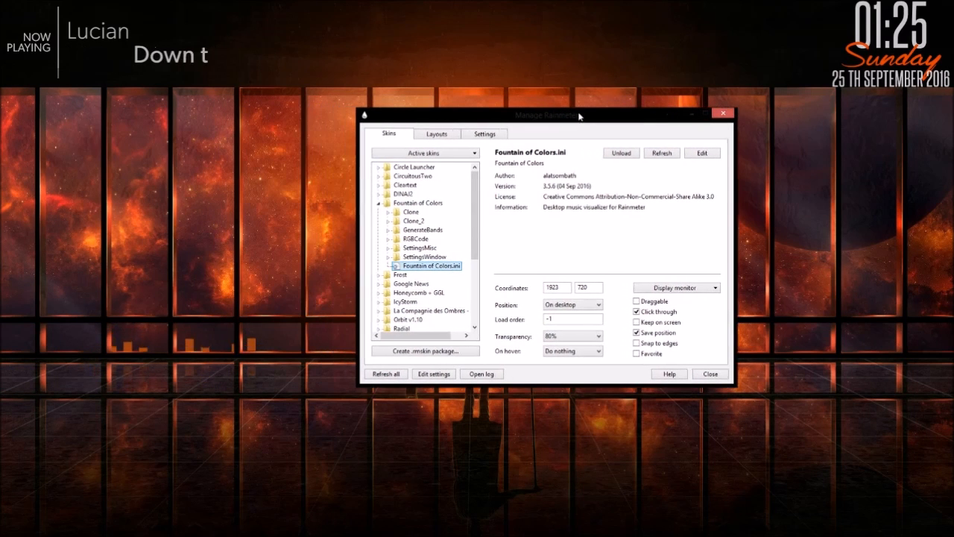
{"action": "scroll", "scroll_direction": "down", "scroll_amount": 3}
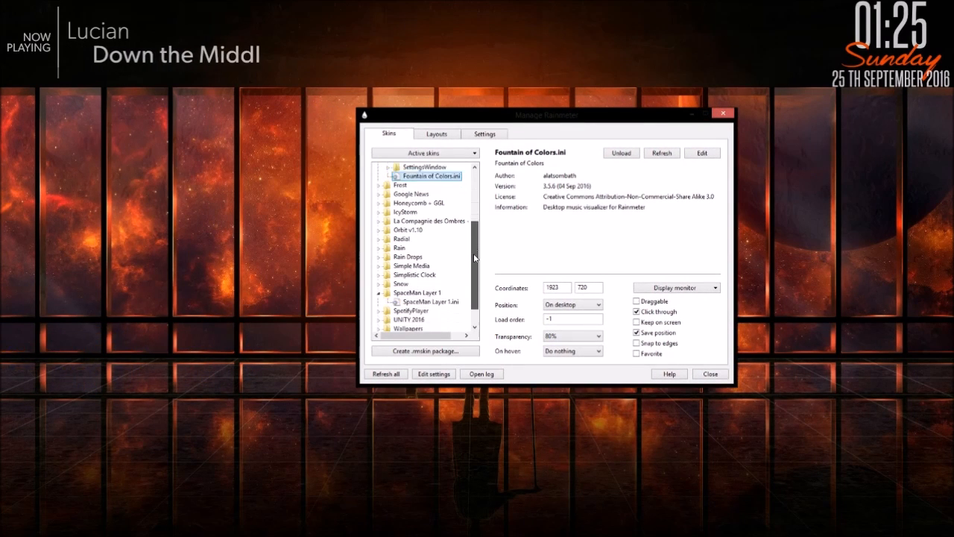
{"action": "left_click", "coordinate": [427, 167]}
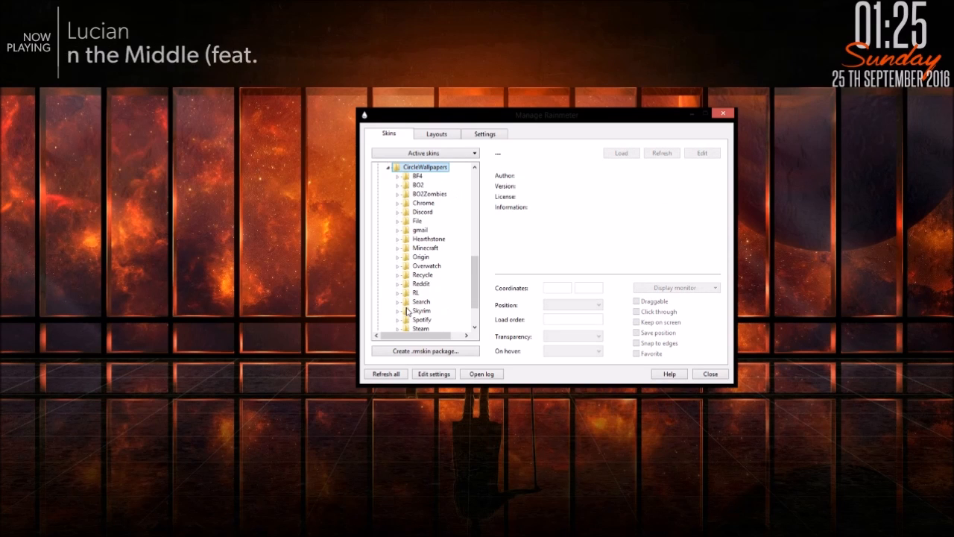
{"action": "left_click", "coordinate": [419, 176]}
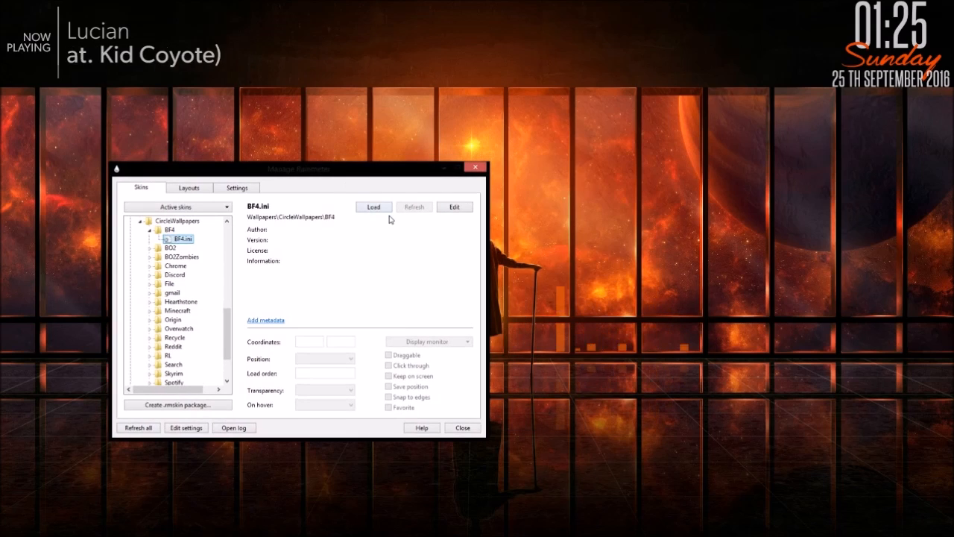
{"action": "left_click", "coordinate": [372, 205]}
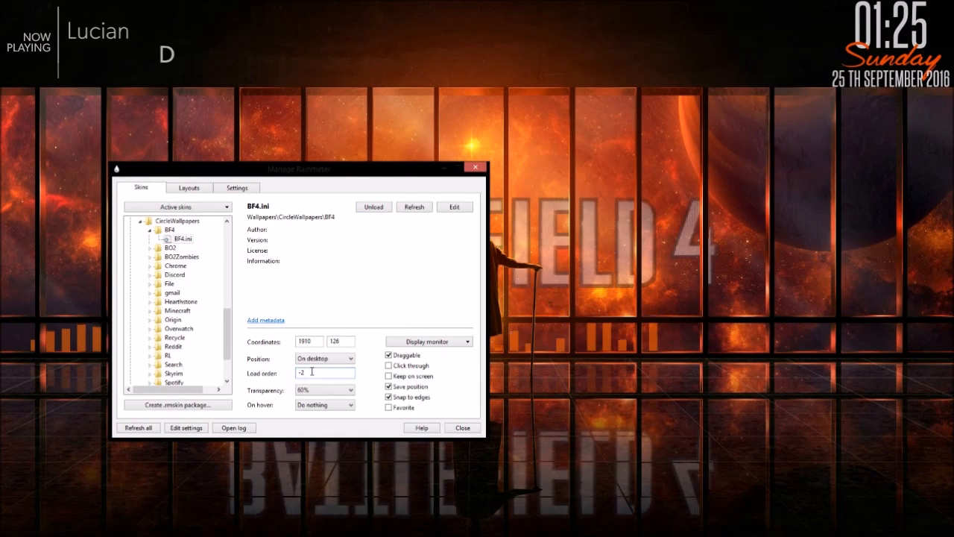
- Set the BF4 wallpaper skin's transparency to 50%
{"action": "left_click", "coordinate": [349, 390]}
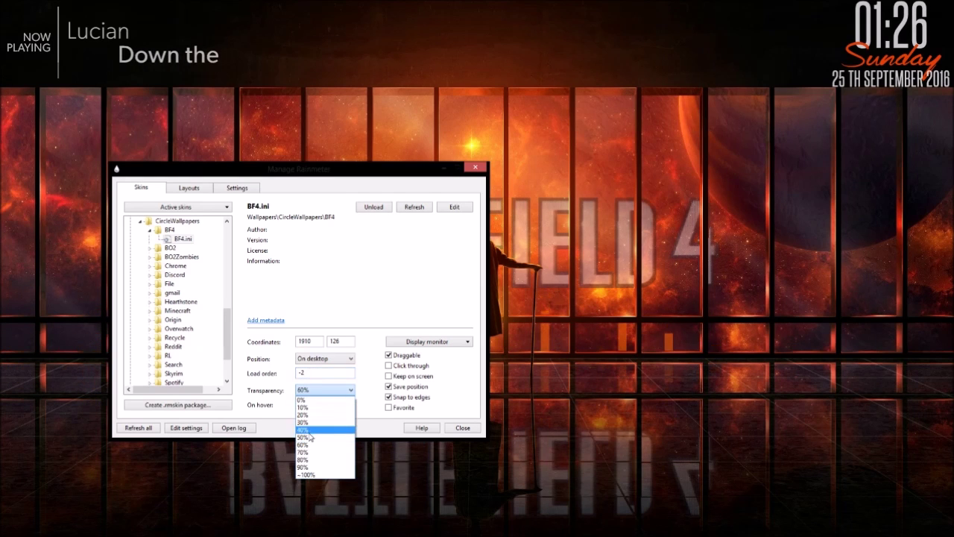
{"action": "left_click", "coordinate": [301, 438]}
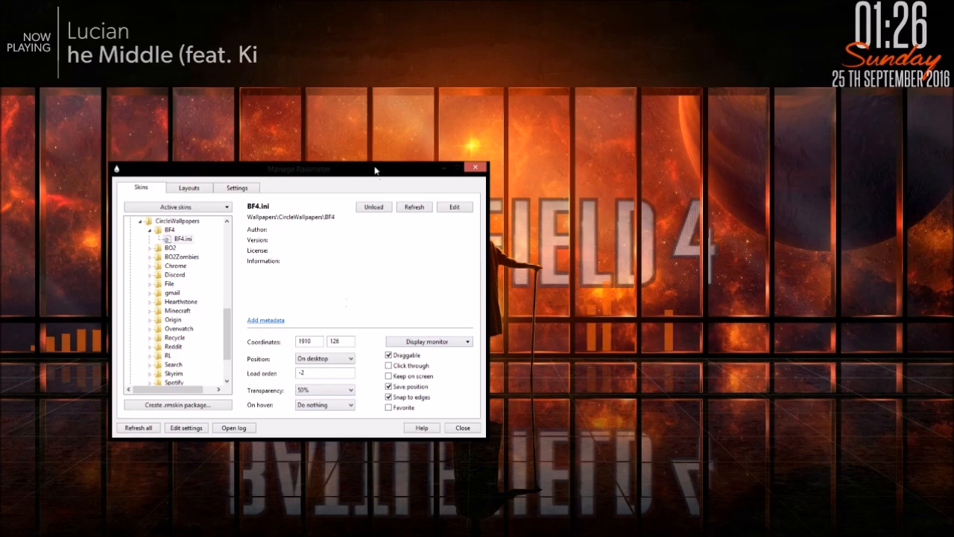
{"action": "left_click", "coordinate": [325, 389]}
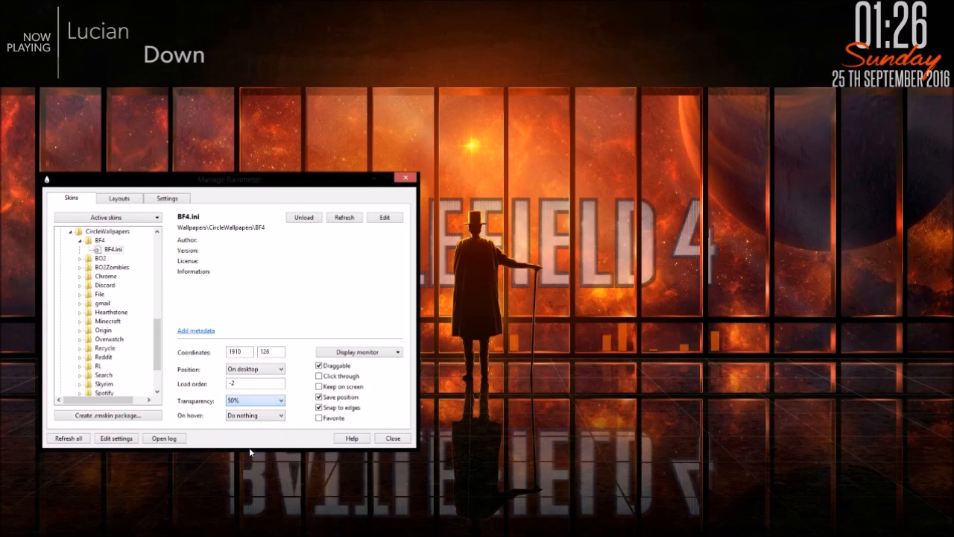
{"action": "left_click", "coordinate": [304, 218]}
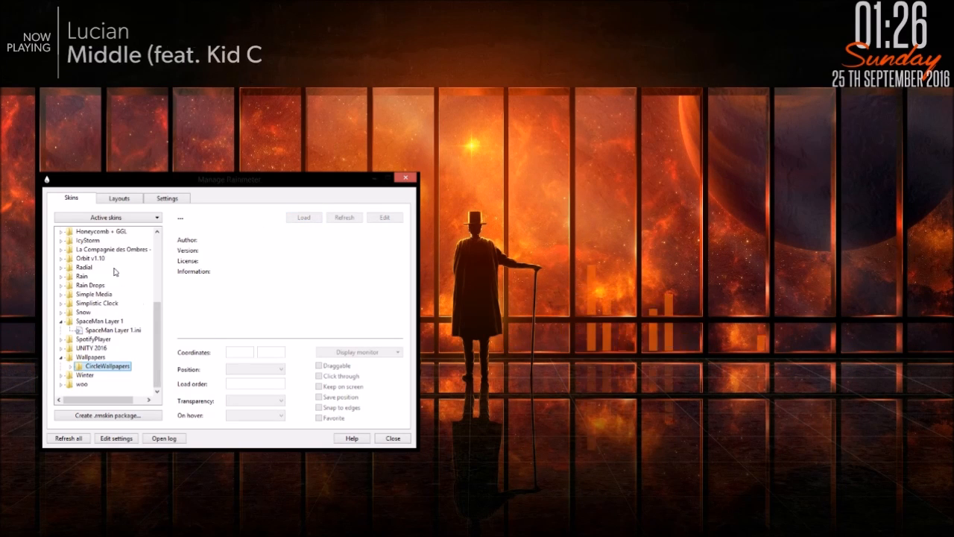
- View Fountain of Colors.ini settings text in Notepad via Edit
{"action": "scroll", "scroll_direction": "up", "scroll_amount": 3}
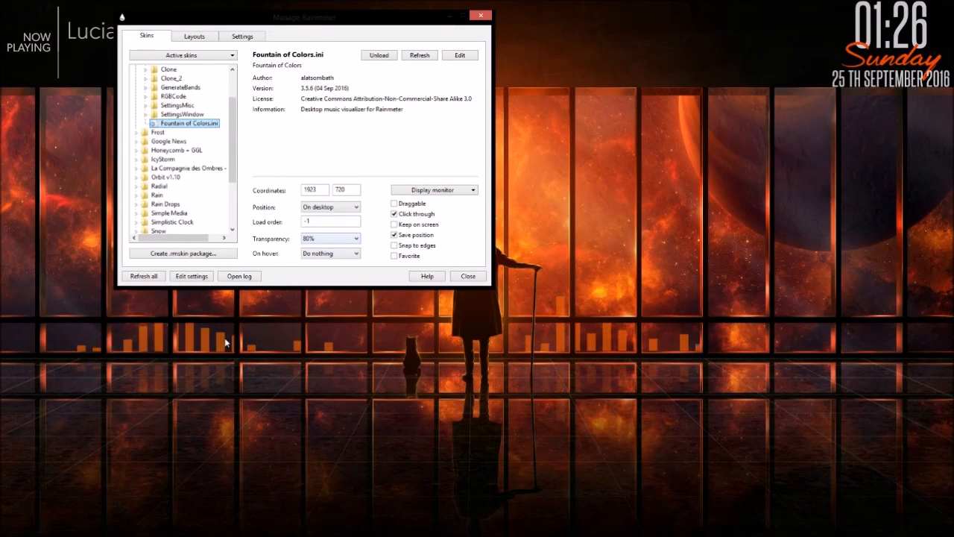
{"action": "mouse_move", "coordinate": [87, 374]}
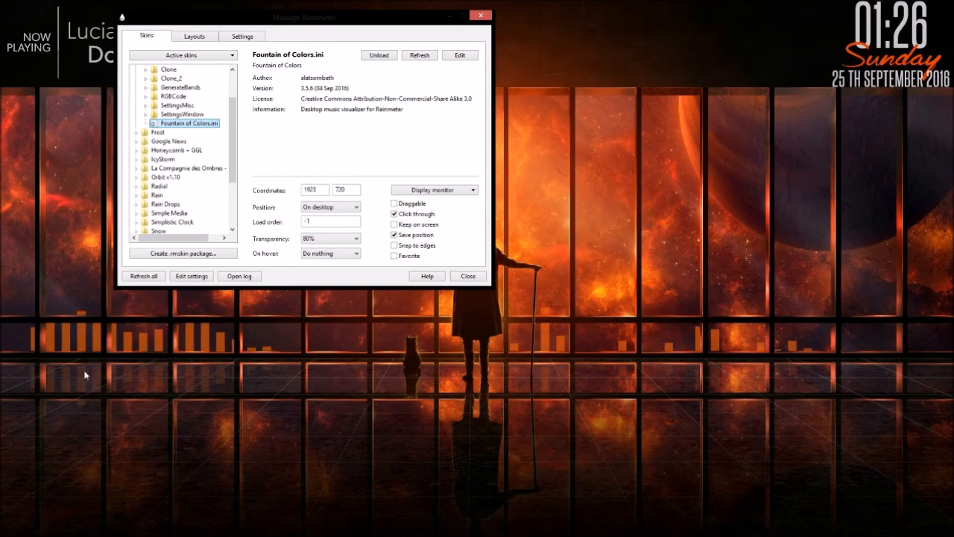
{"action": "left_click", "coordinate": [459, 53]}
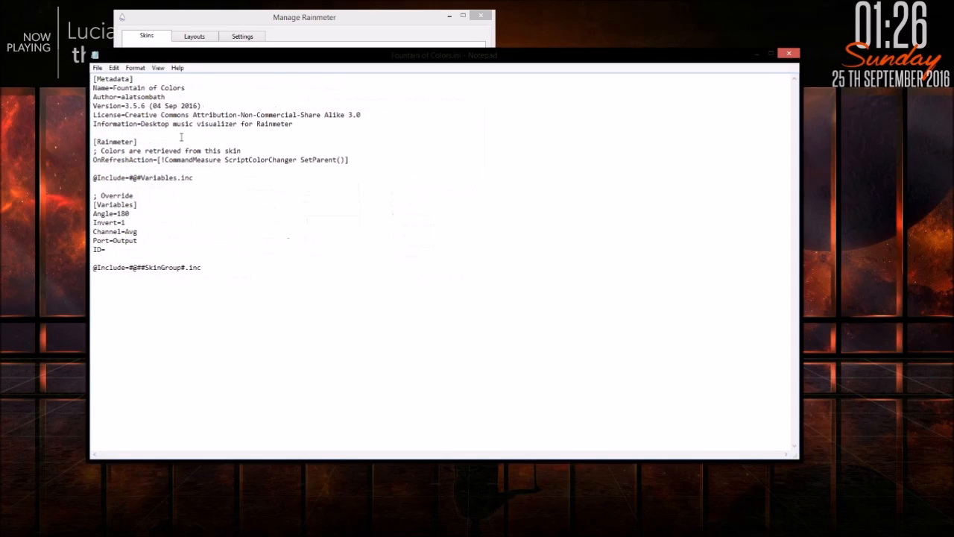
{"action": "double_click", "coordinate": [124, 223]}
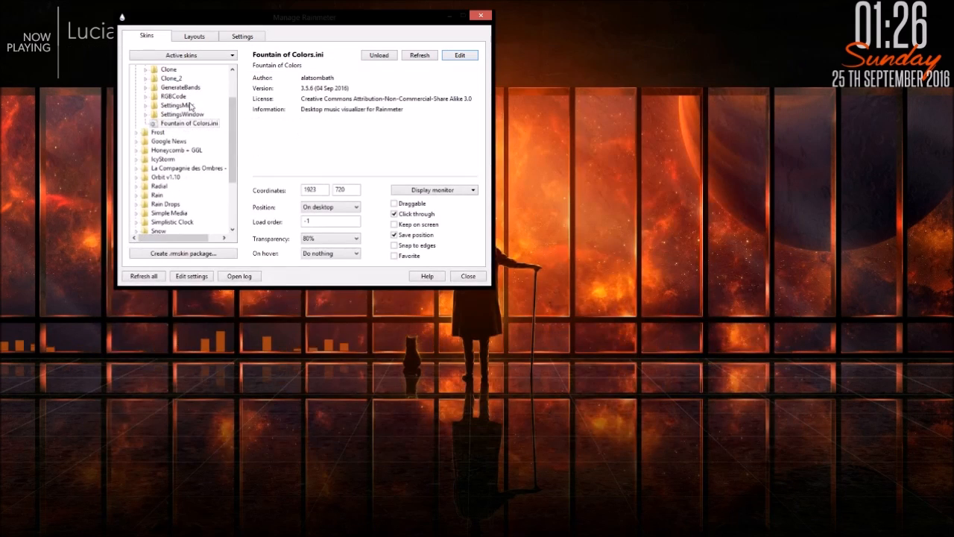
- Select Clone\Clone.ini under Fountain of Colors, ensure it is loaded, and collapse the group
{"action": "left_click", "coordinate": [177, 113]}
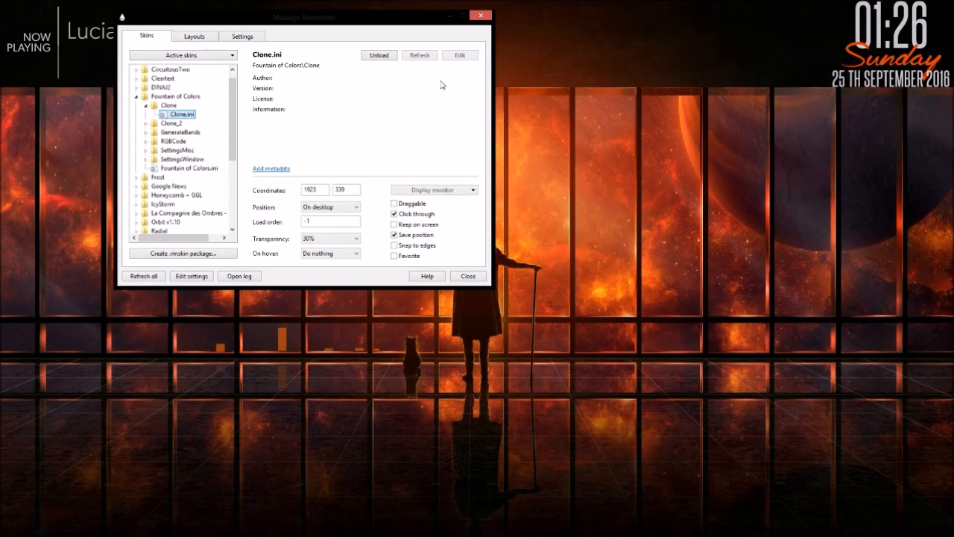
{"action": "left_click", "coordinate": [459, 53]}
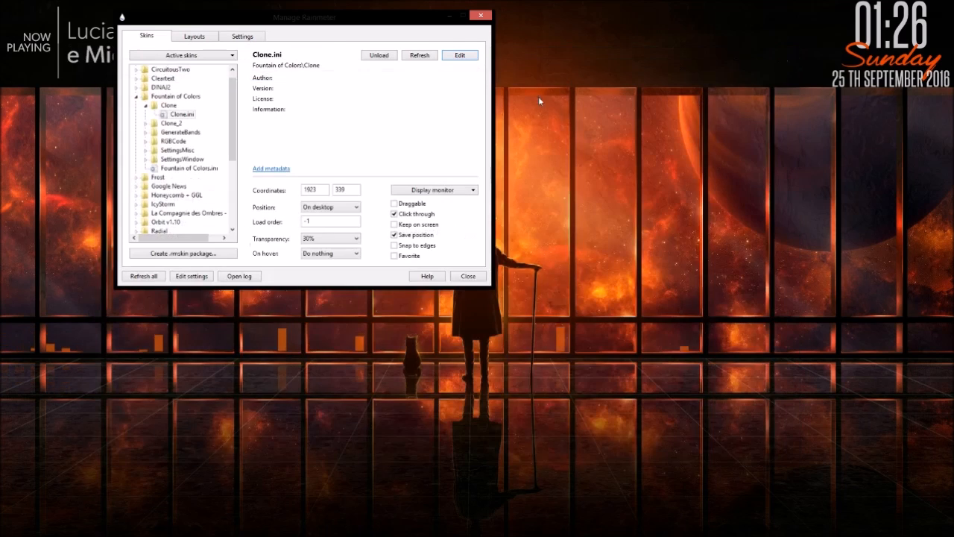
{"action": "left_click", "coordinate": [354, 238]}
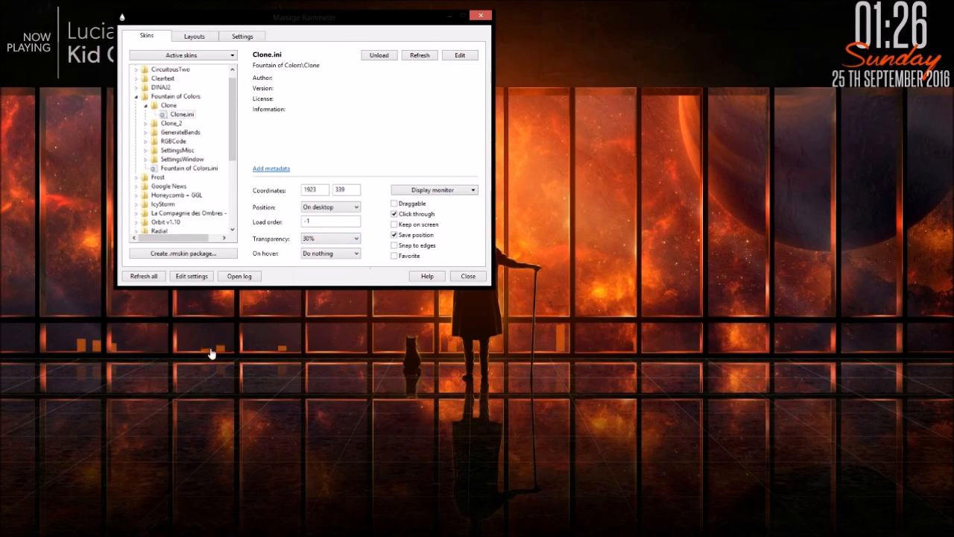
{"action": "mouse_move", "coordinate": [354, 316]}
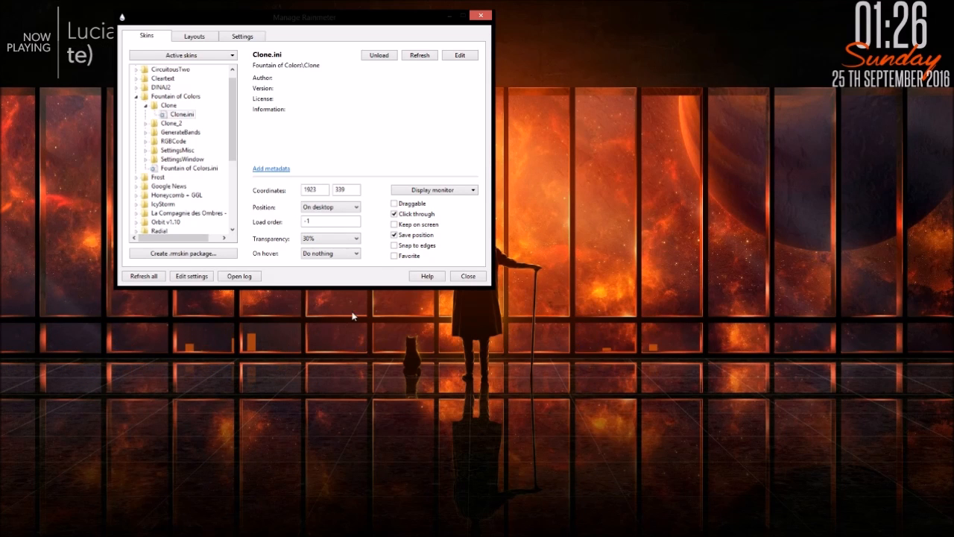
{"action": "left_click", "coordinate": [176, 95]}
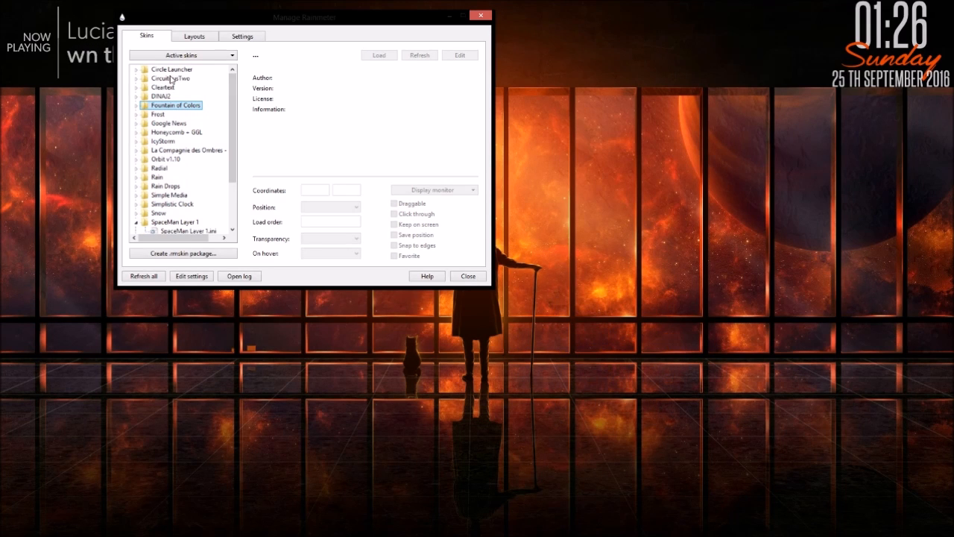
{"action": "scroll", "scroll_direction": "down", "scroll_amount": 3}
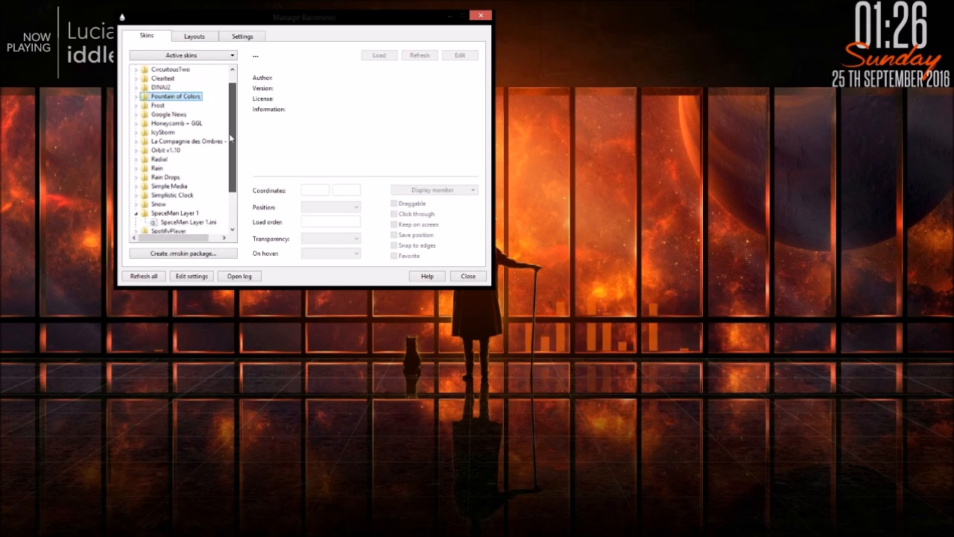
{"action": "scroll", "scroll_direction": "down", "scroll_amount": 3}
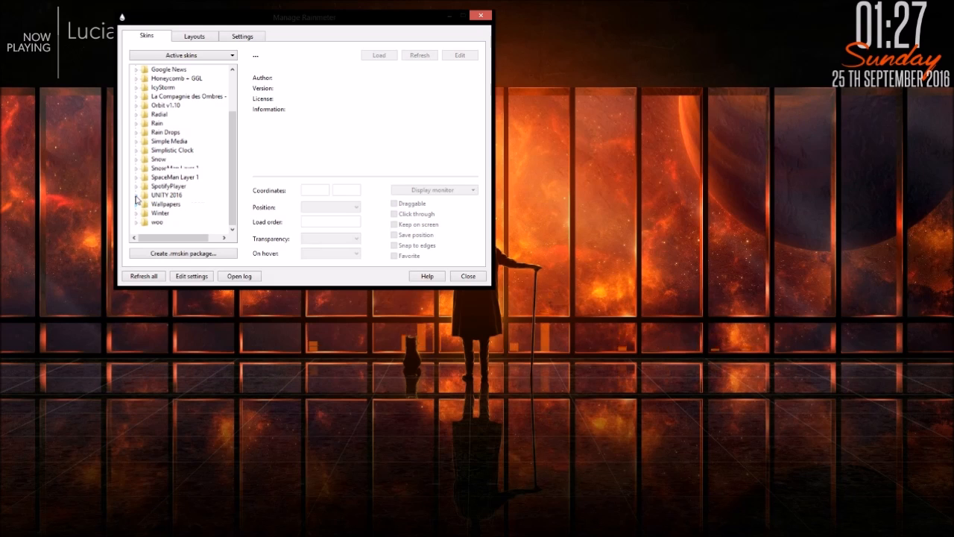
{"action": "scroll", "scroll_direction": "up", "scroll_amount": 3}
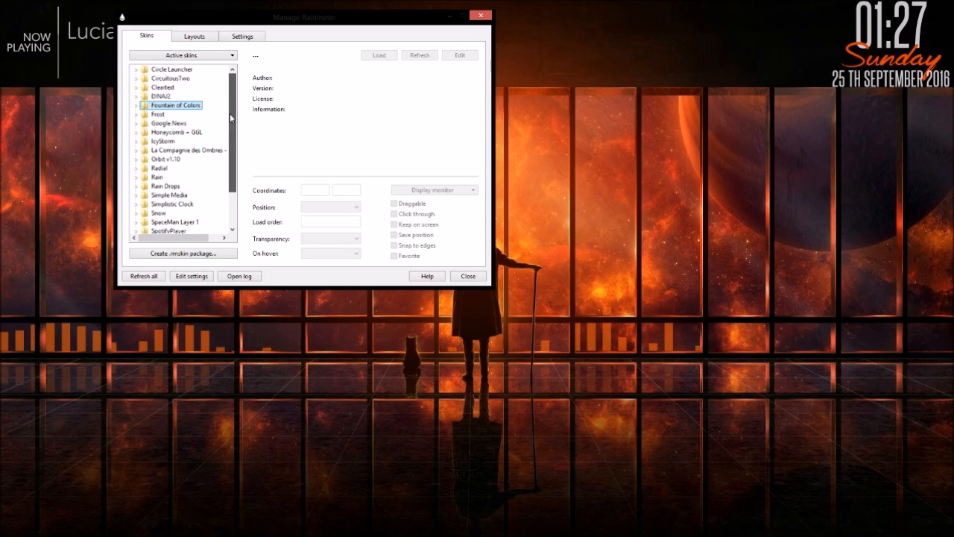
{"action": "scroll", "scroll_direction": "down", "scroll_amount": 3}
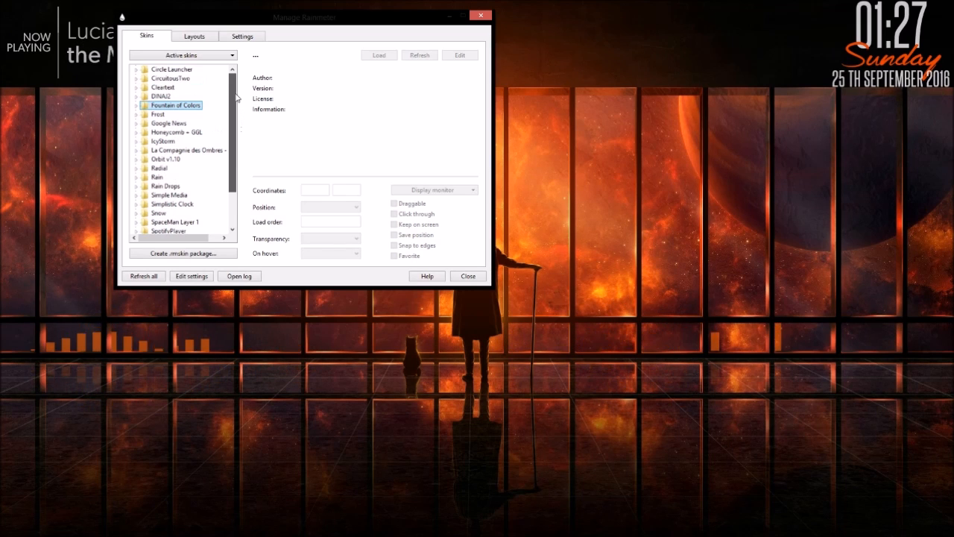
{"action": "mouse_move", "coordinate": [276, 134]}
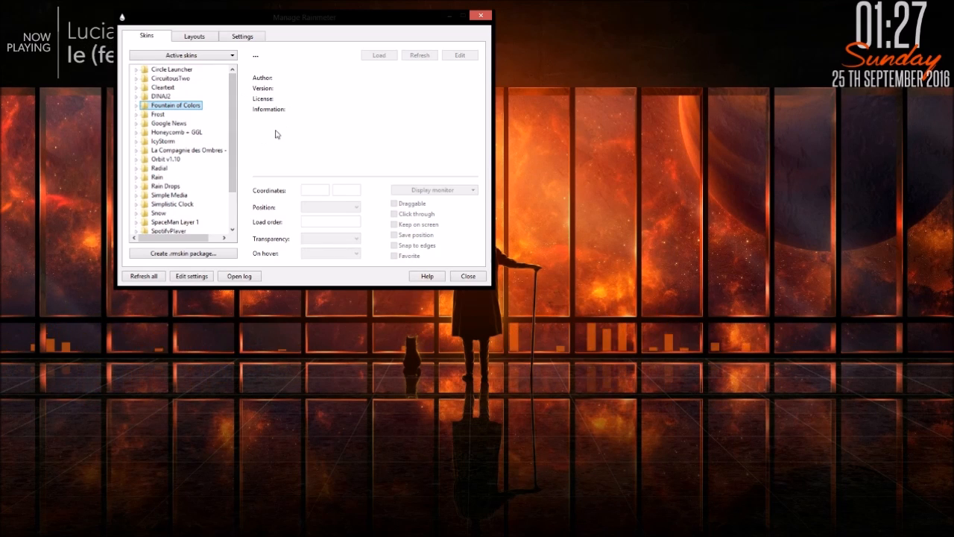